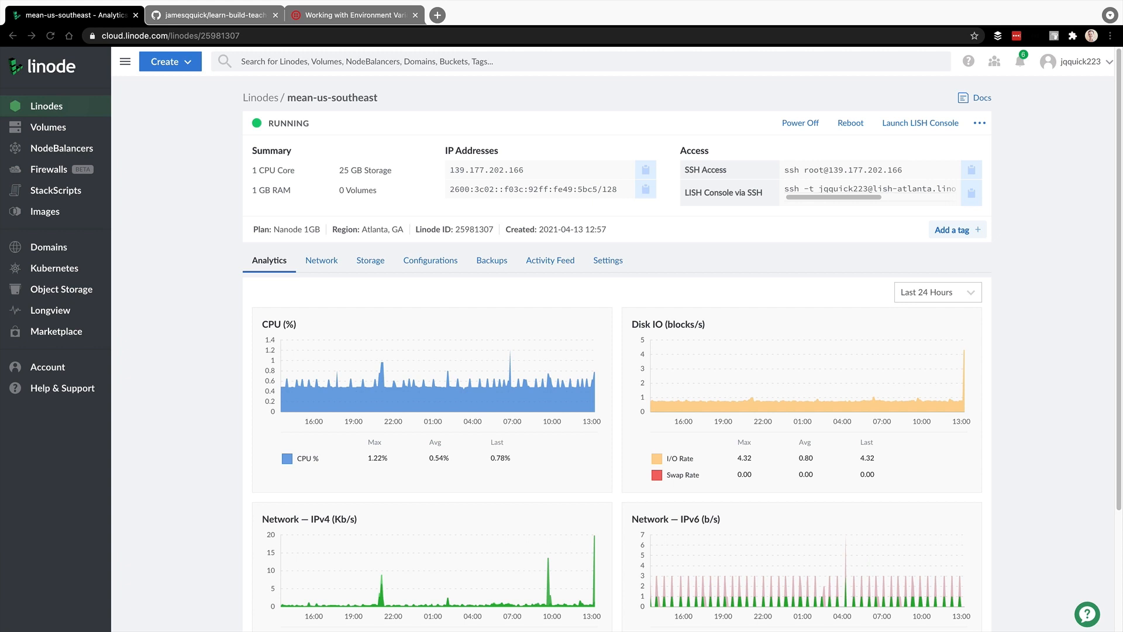
pyautogui.moveTo(196, 202)
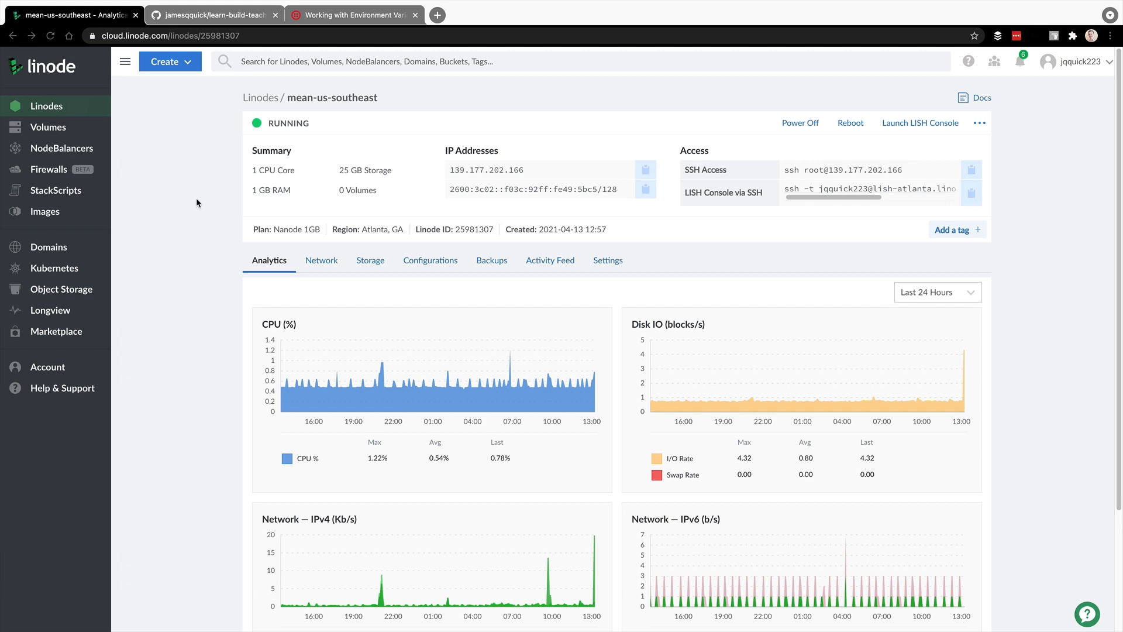
# Bring up the learn-build-teach-discord-bot GitHub repository page
pyautogui.click(213, 14)
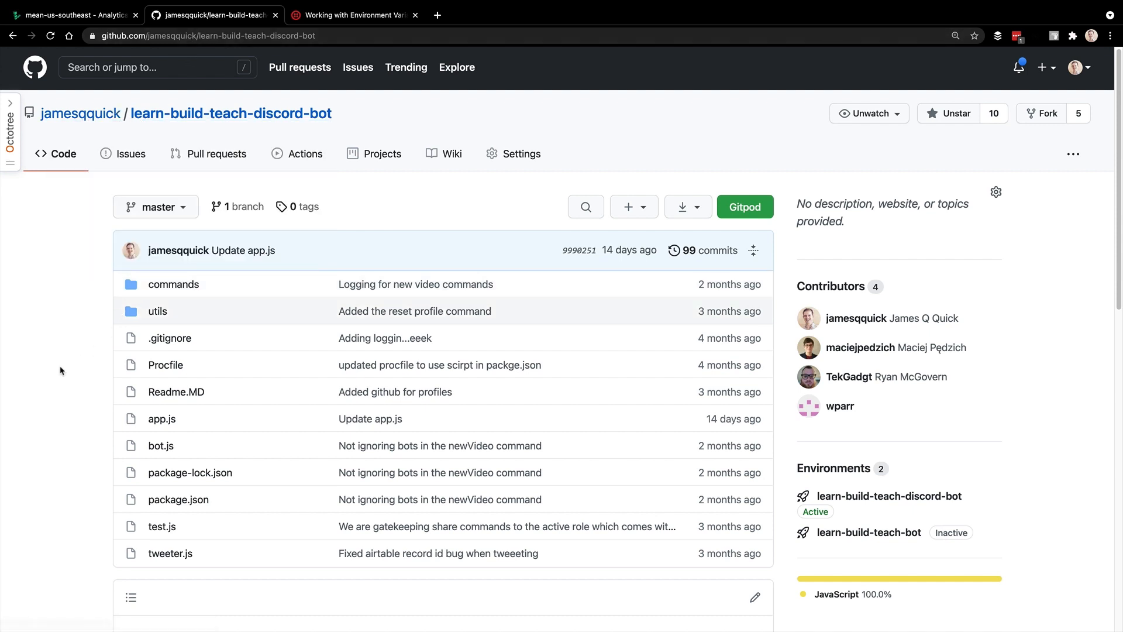
pyautogui.moveTo(59, 371)
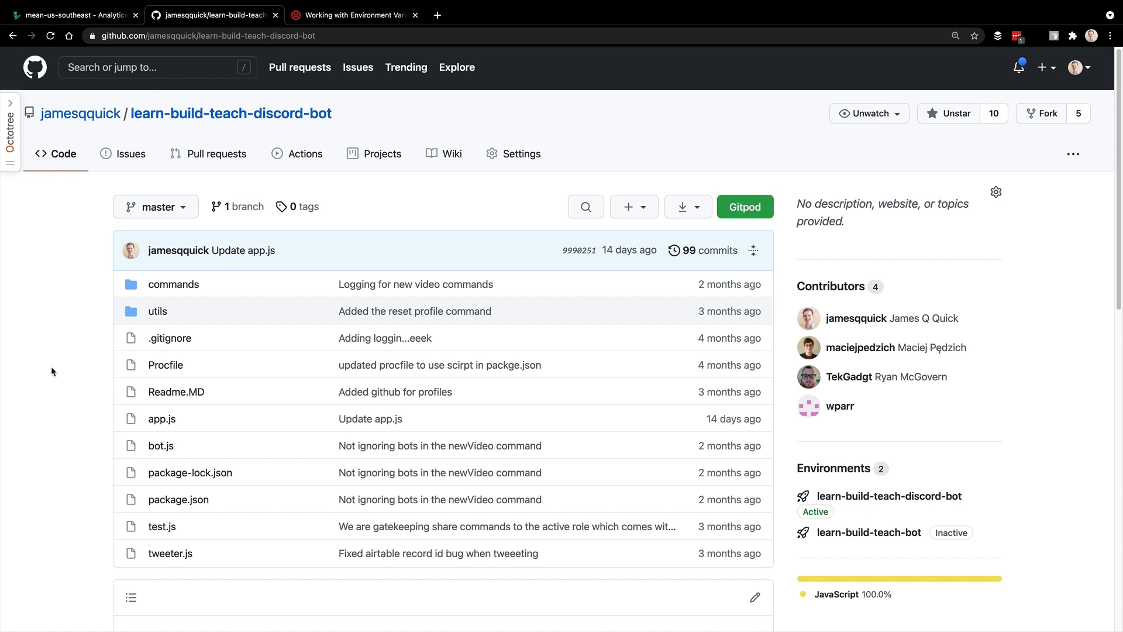
# Return to the mean-us-southeast Linode overview with its SSH access details
pyautogui.click(71, 15)
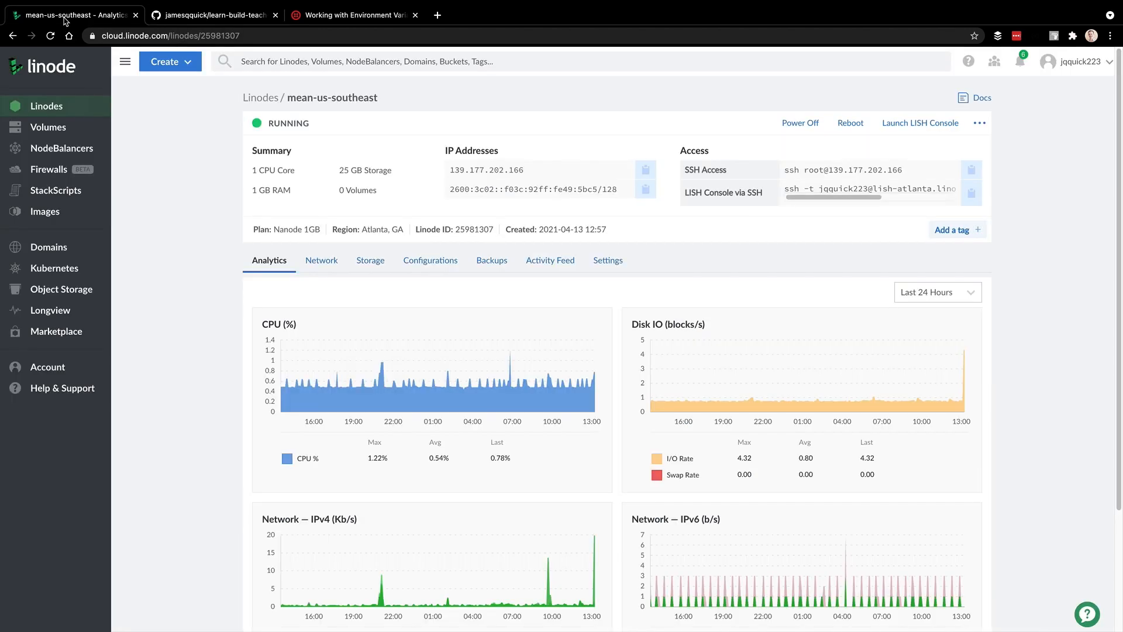
pyautogui.moveTo(171, 136)
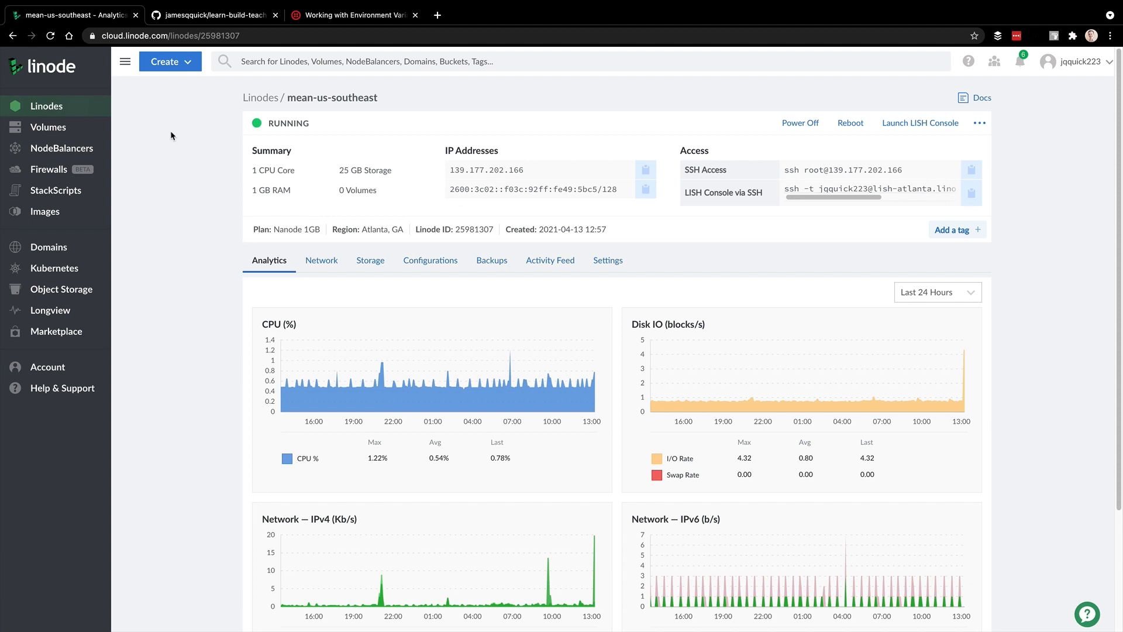
pyautogui.moveTo(135, 123)
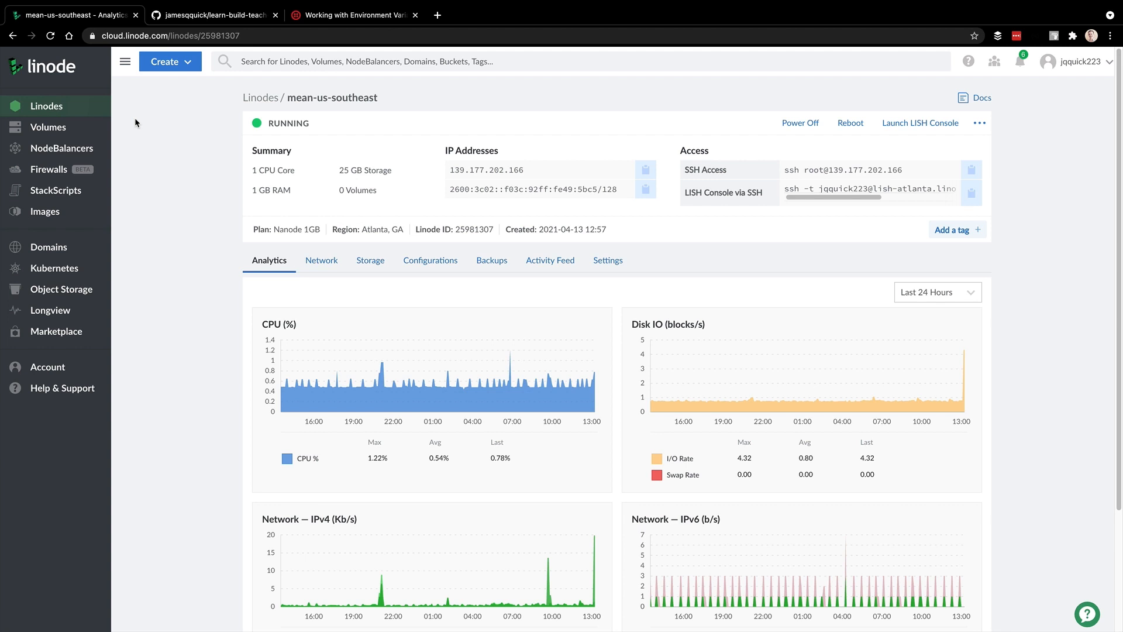
pyautogui.moveTo(858, 159)
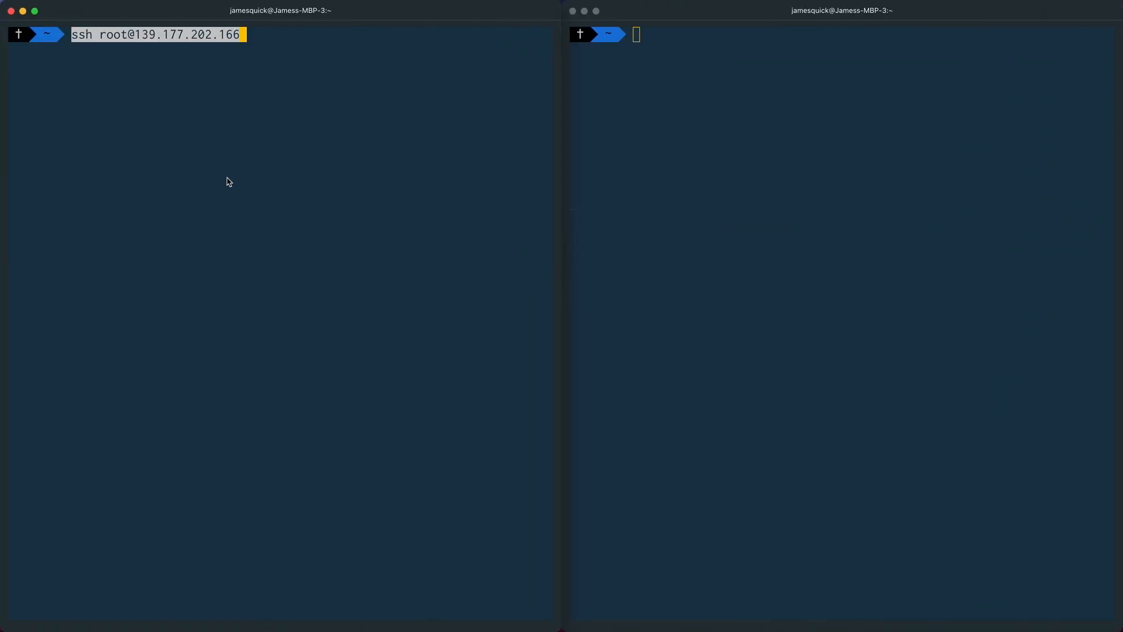
# SSH into 139.177.202.166 as root and move into the code directory
pyautogui.press('Return')
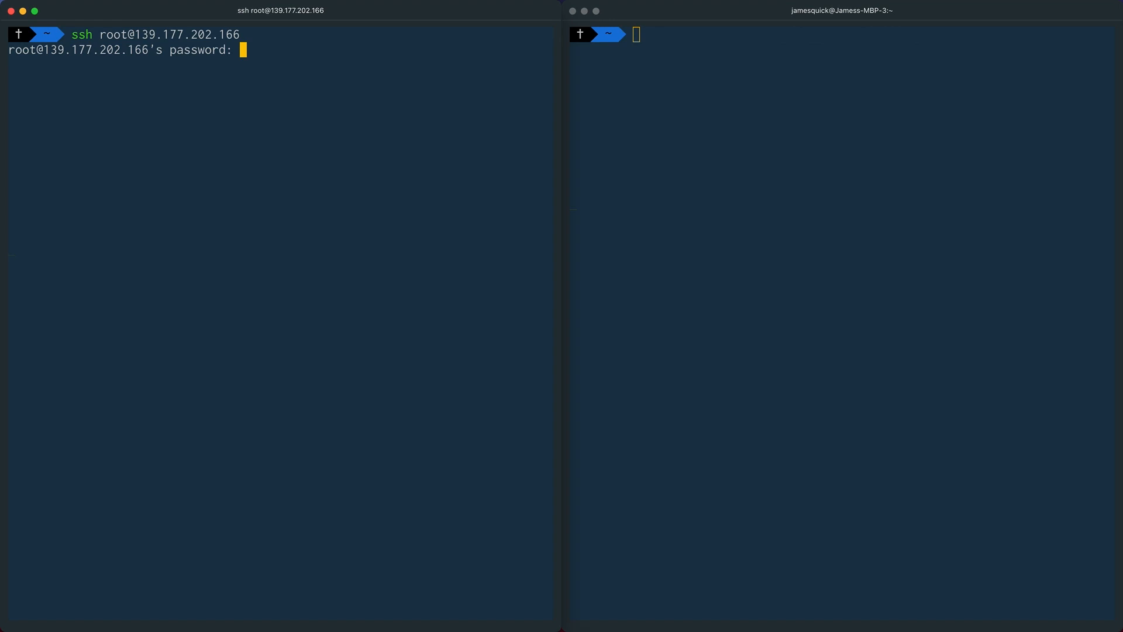
pyautogui.press('Return')
pyautogui.write('ls')
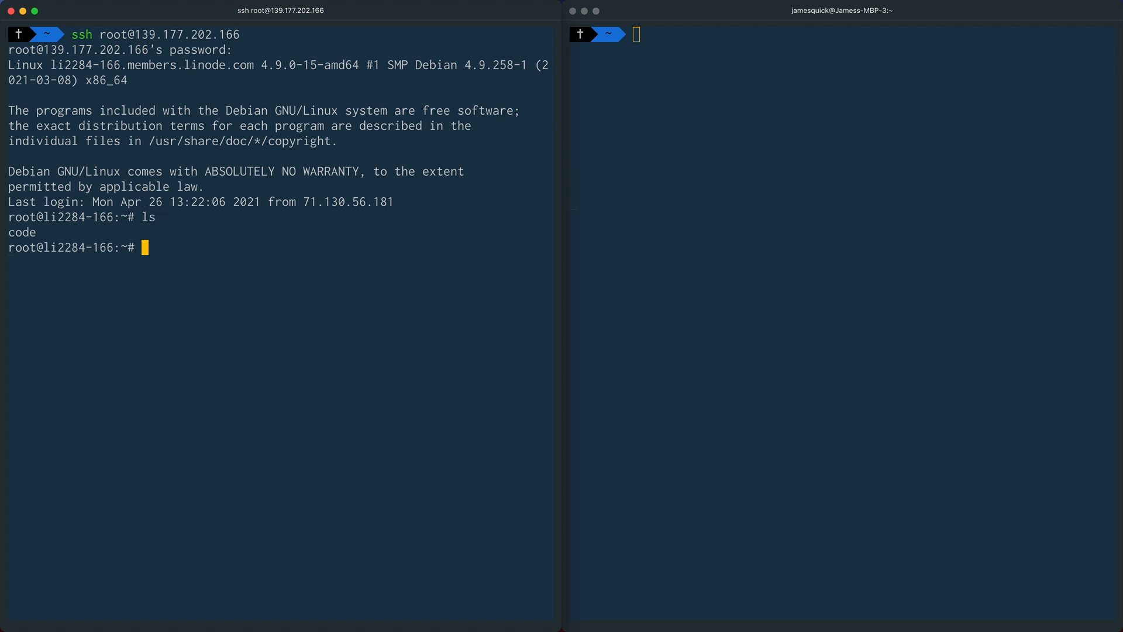
pyautogui.write('cd')
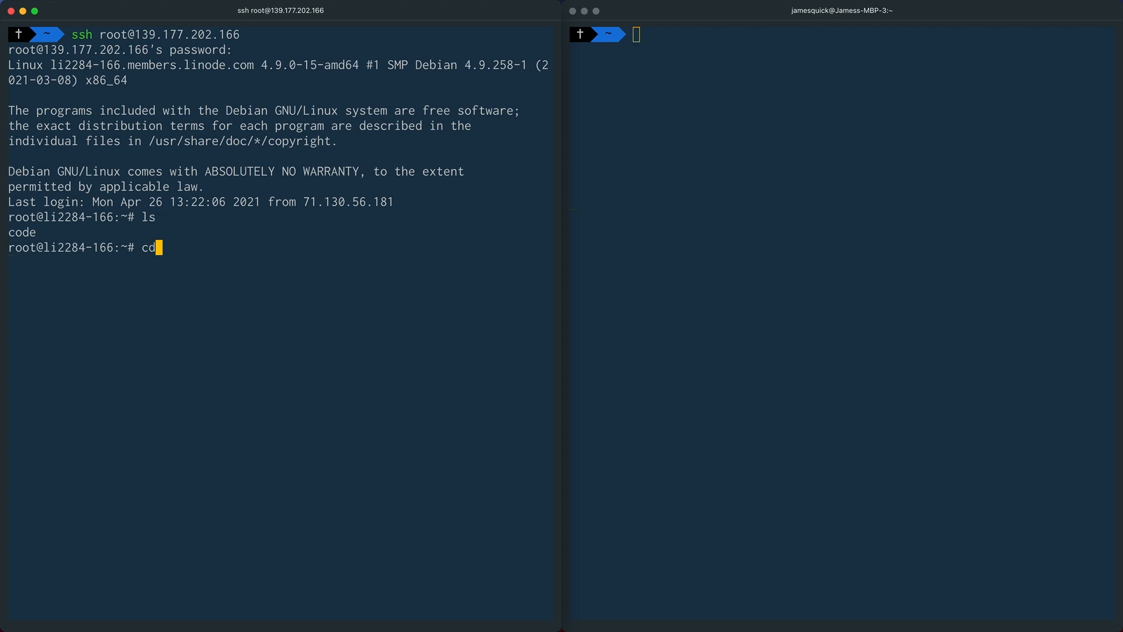
pyautogui.write('code')
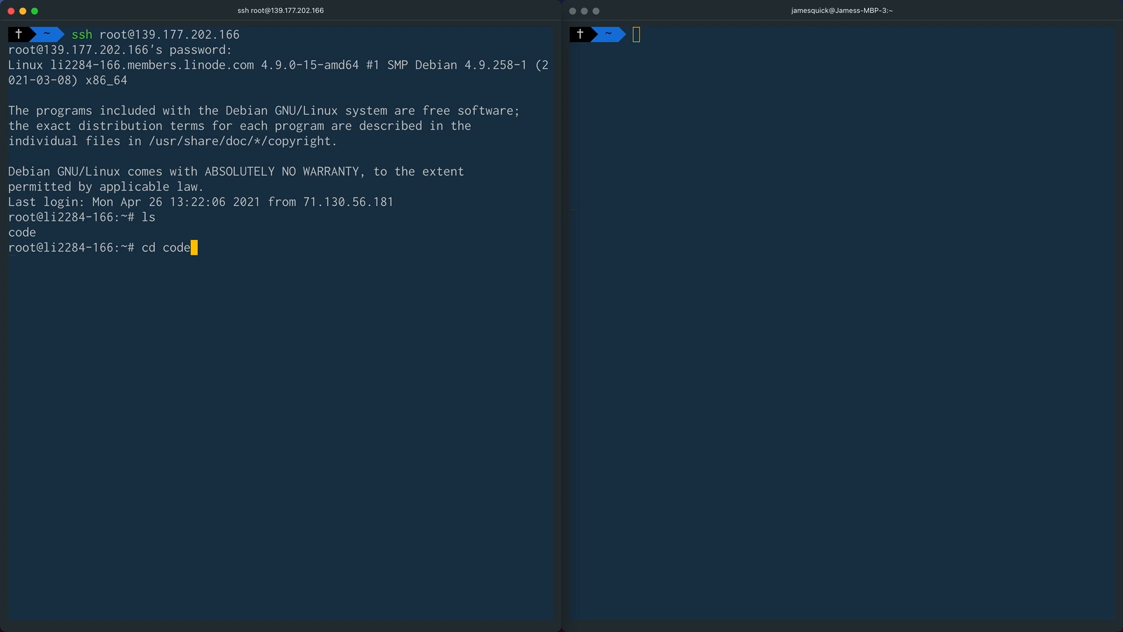
pyautogui.press('Return')
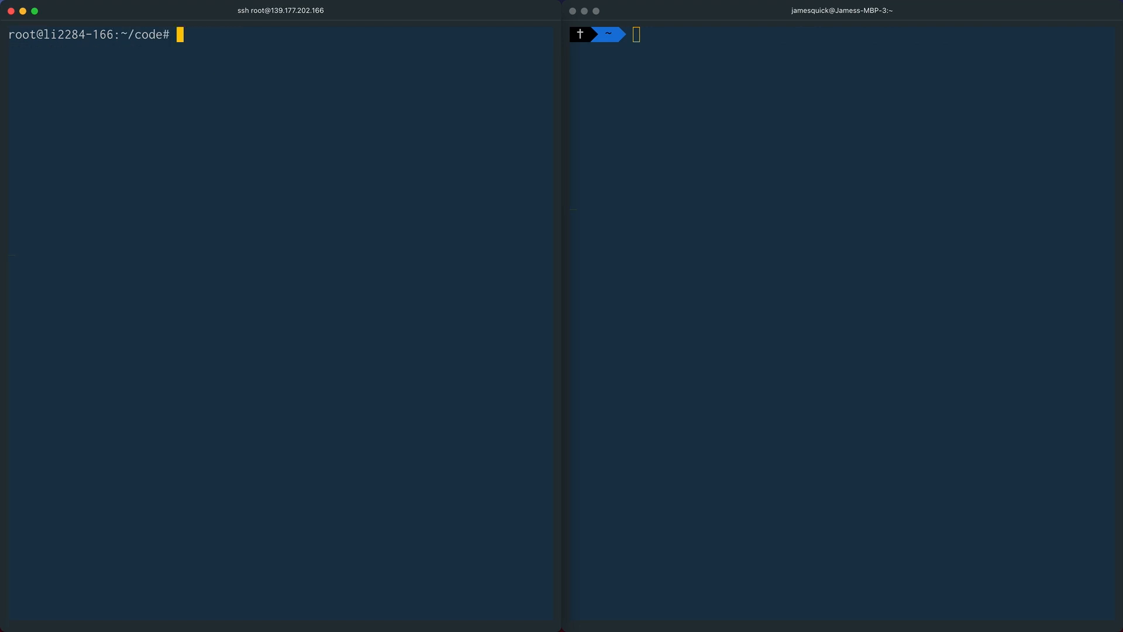
# Copy learn-build-teach-discord-bot/ into lbt-2 with cp -r and list to confirm both folders
pyautogui.write('ls')
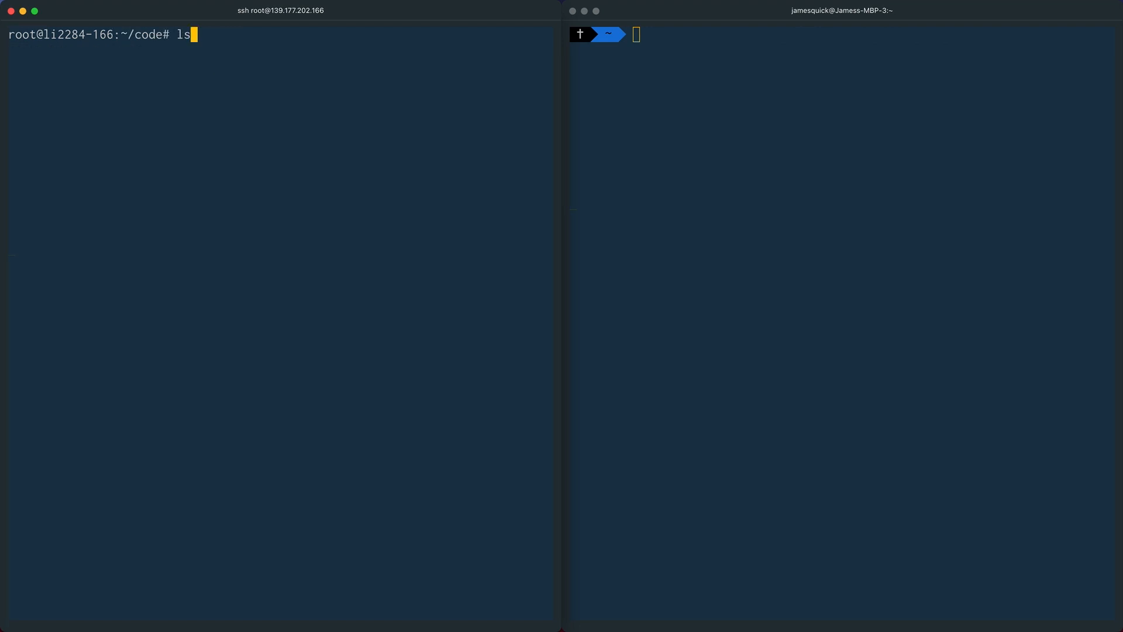
pyautogui.press('Return')
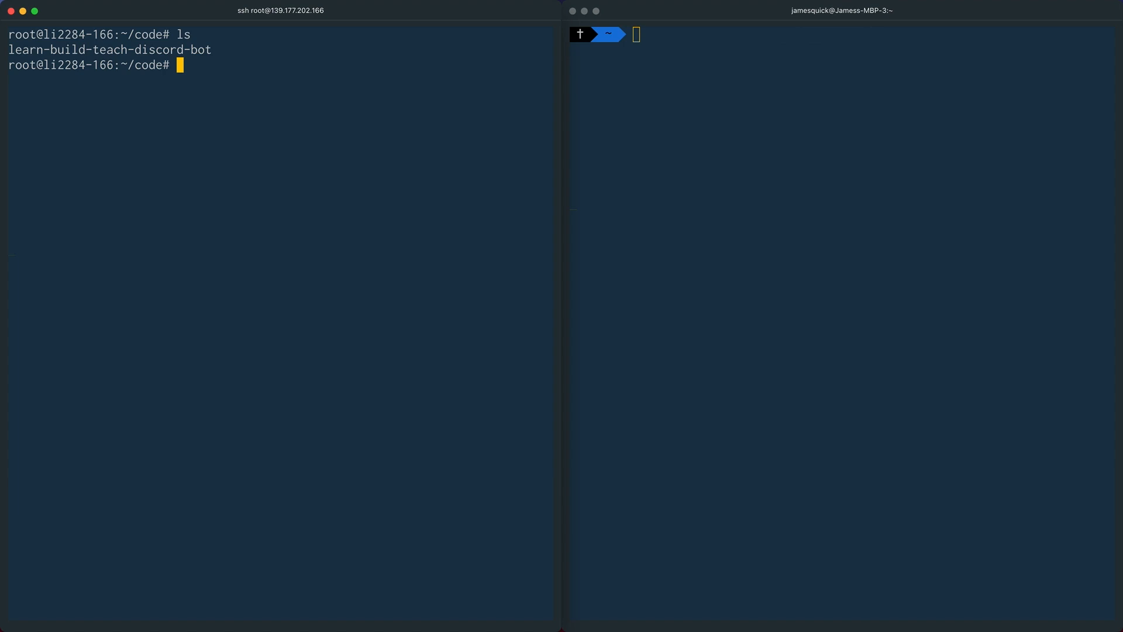
pyautogui.write('cp')
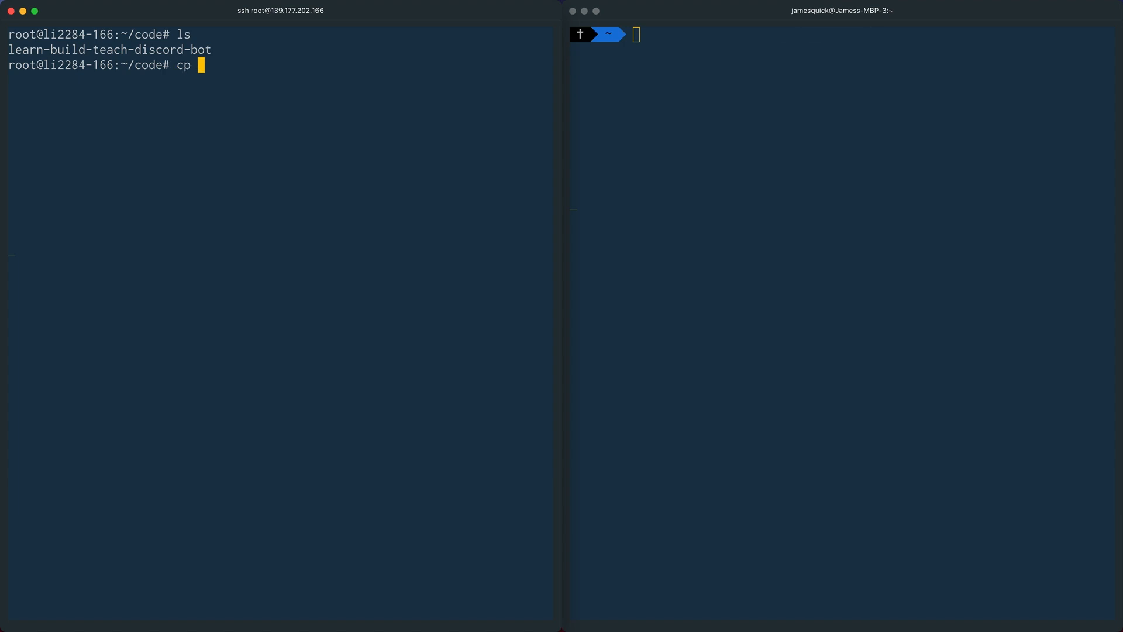
pyautogui.write('-r')
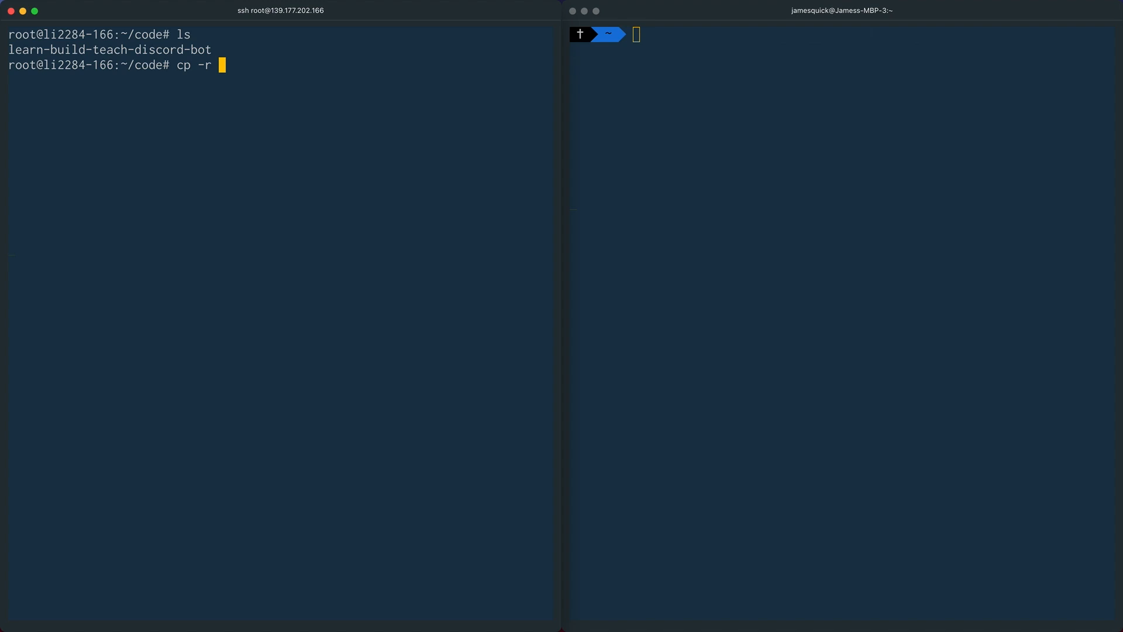
pyautogui.write('learn-build-teach-discord-bot/')
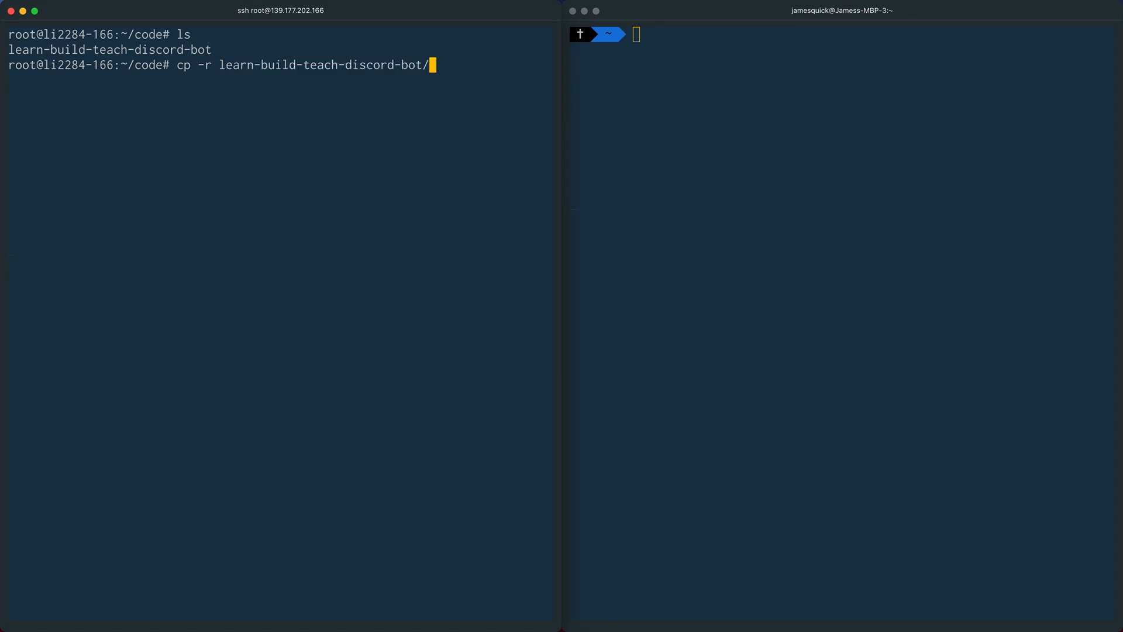
pyautogui.write('lb')
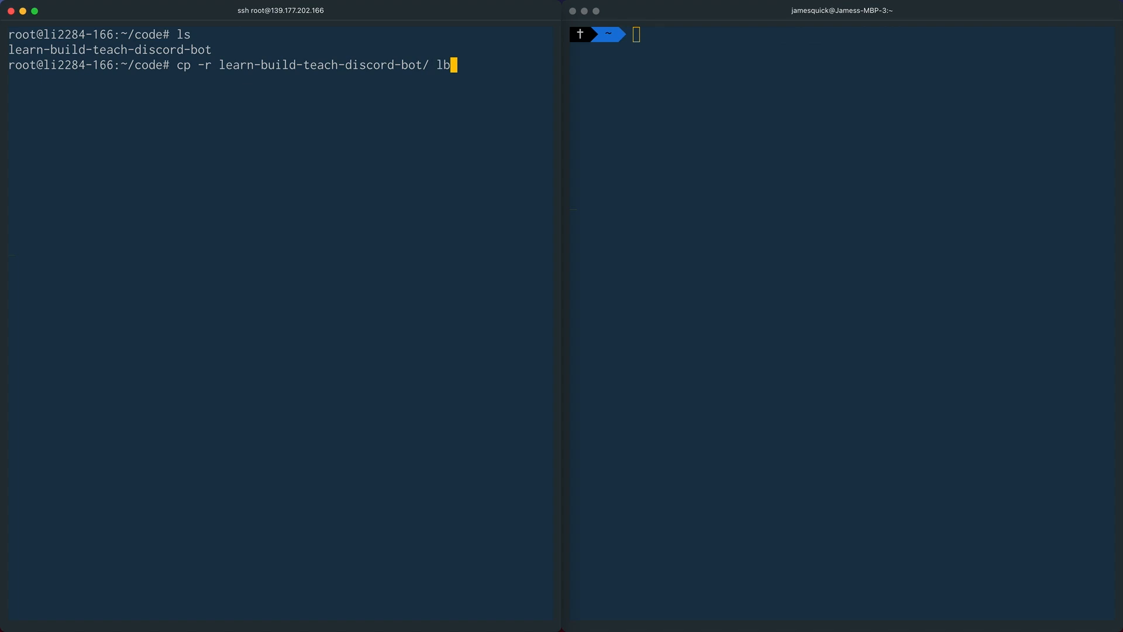
pyautogui.write('t-2')
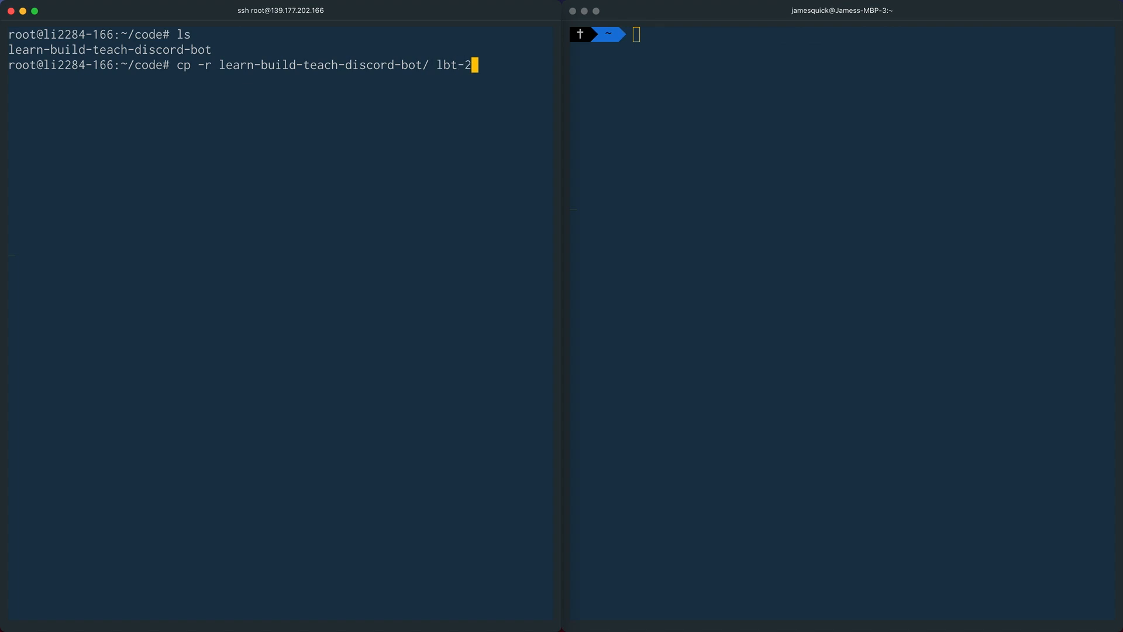
pyautogui.press('Return')
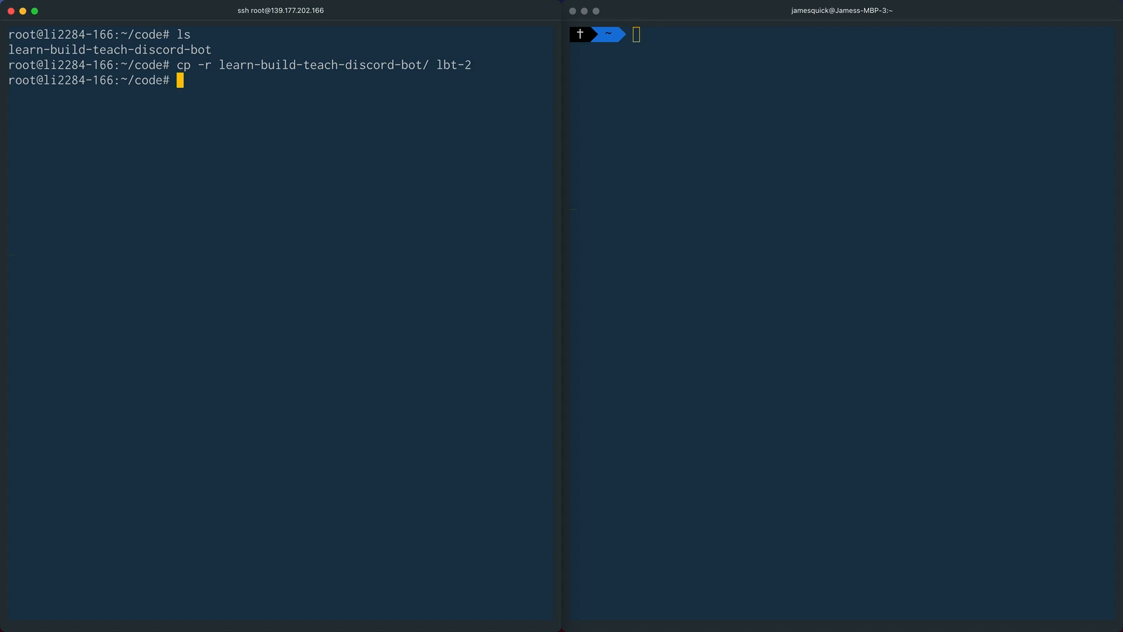
pyautogui.press('Return')
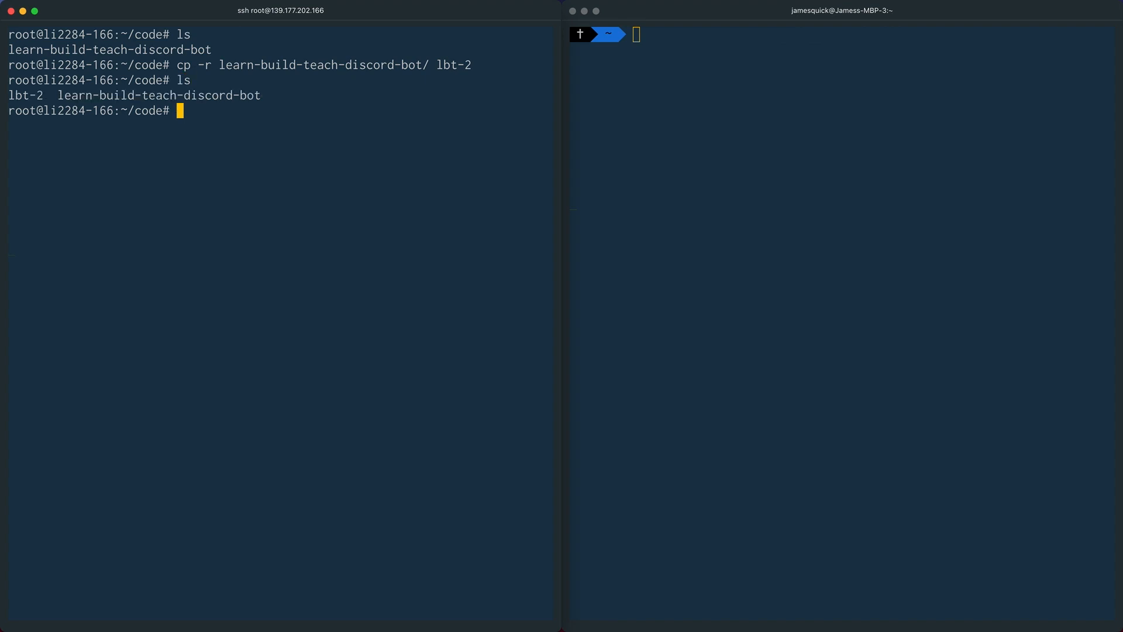
pyautogui.moveTo(196, 91)
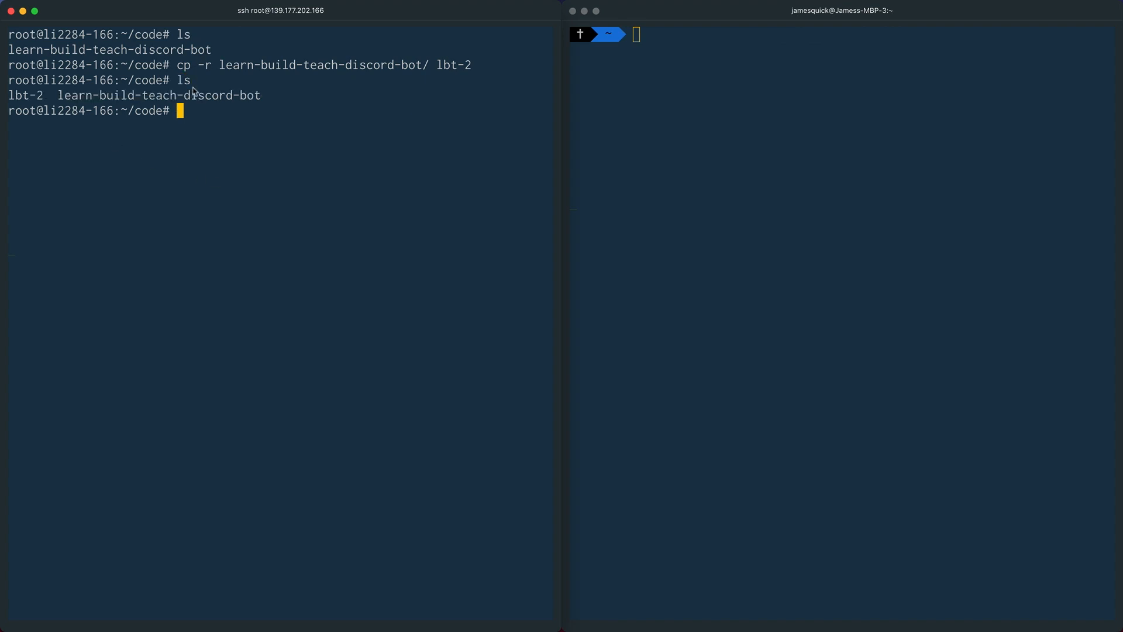
pyautogui.moveTo(61, 94)
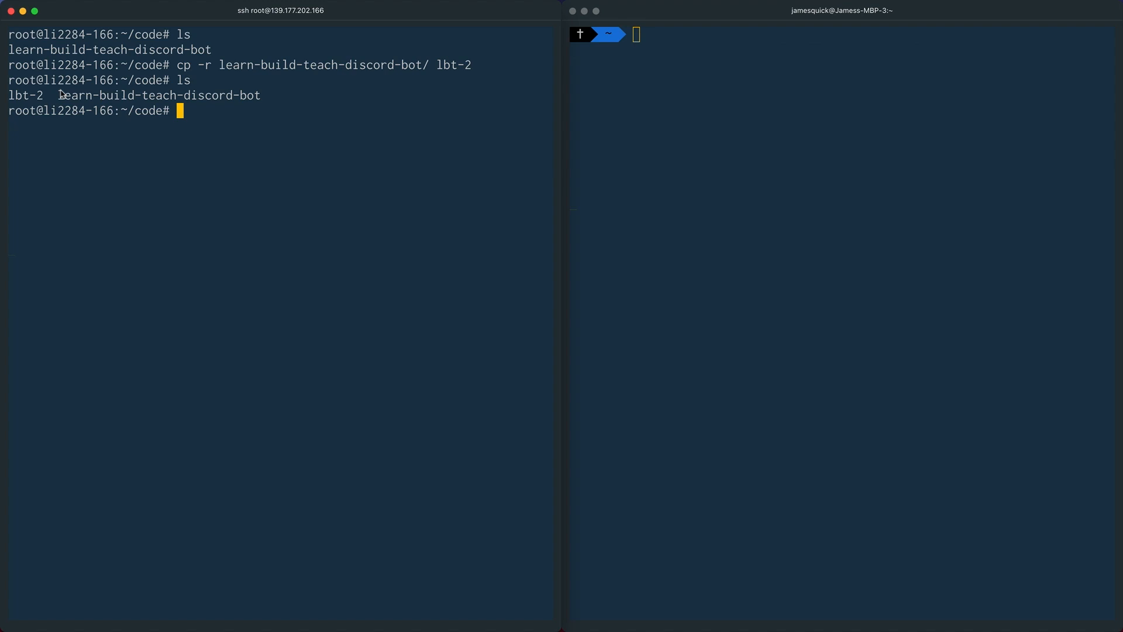
pyautogui.moveTo(229, 132)
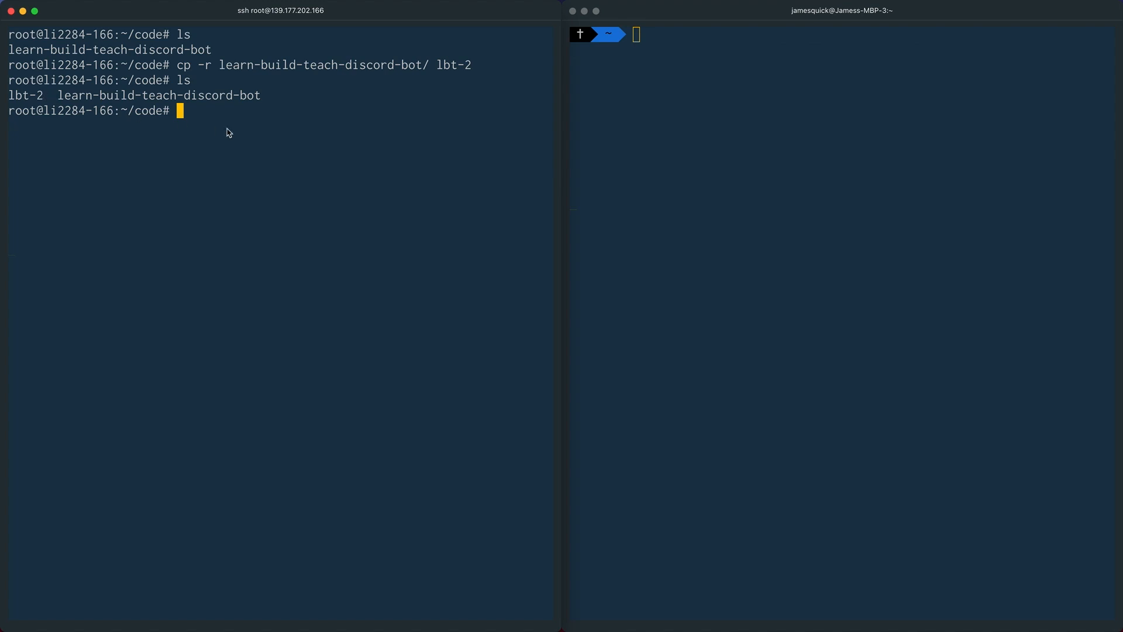
pyautogui.moveTo(208, 82)
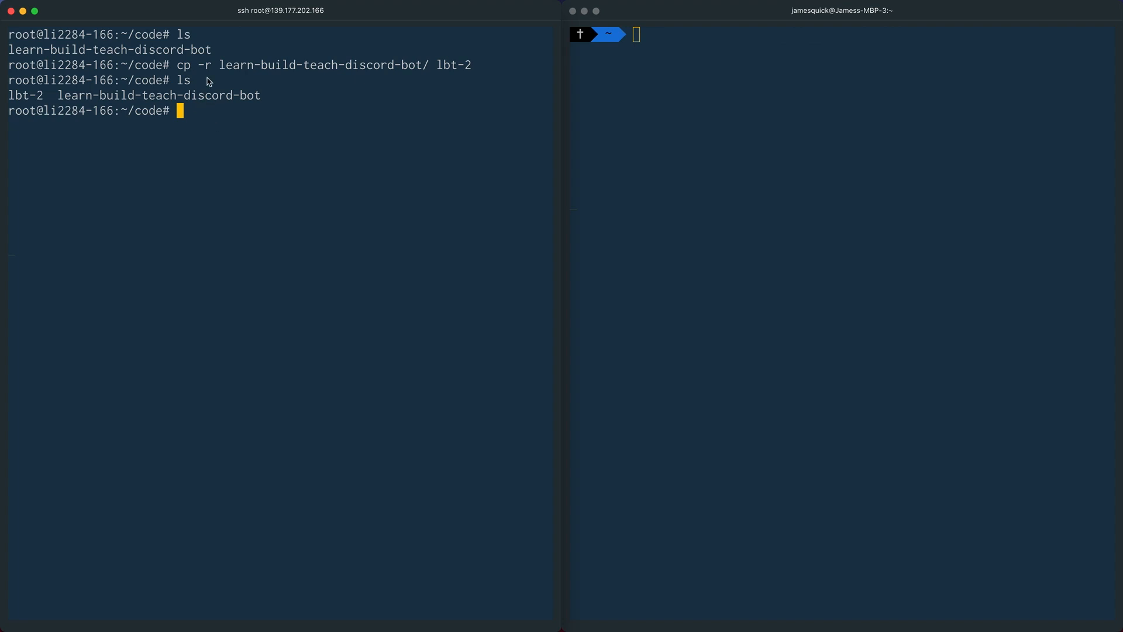
pyautogui.moveTo(348, 101)
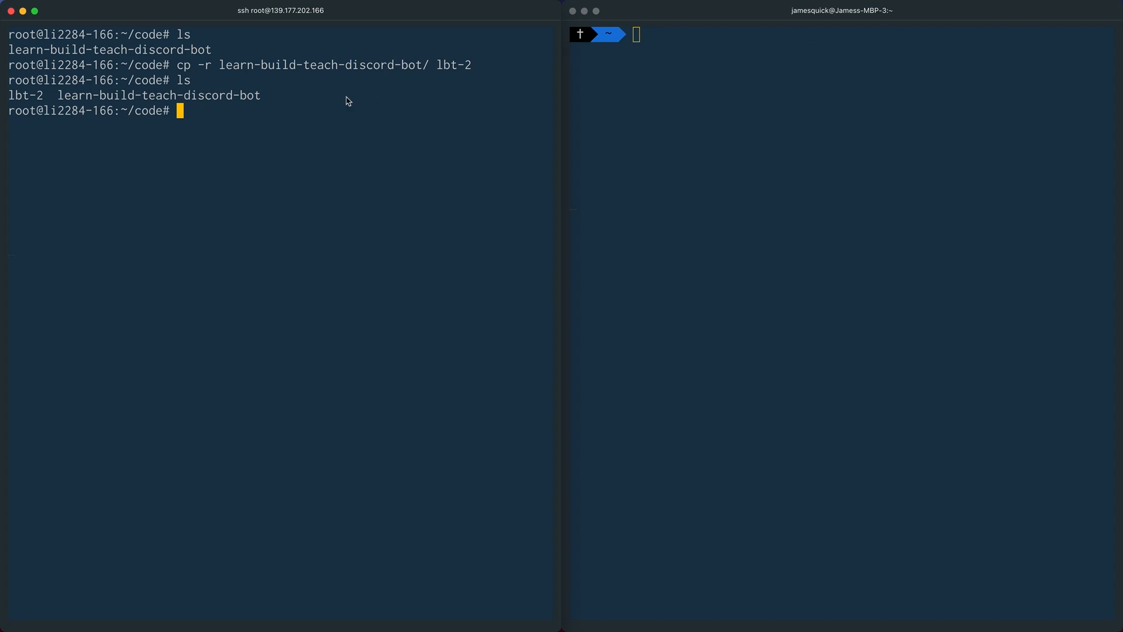
# Start the original bot with npm run start and highlight its 'listening on port 3001' line
pyautogui.write('cd lear')
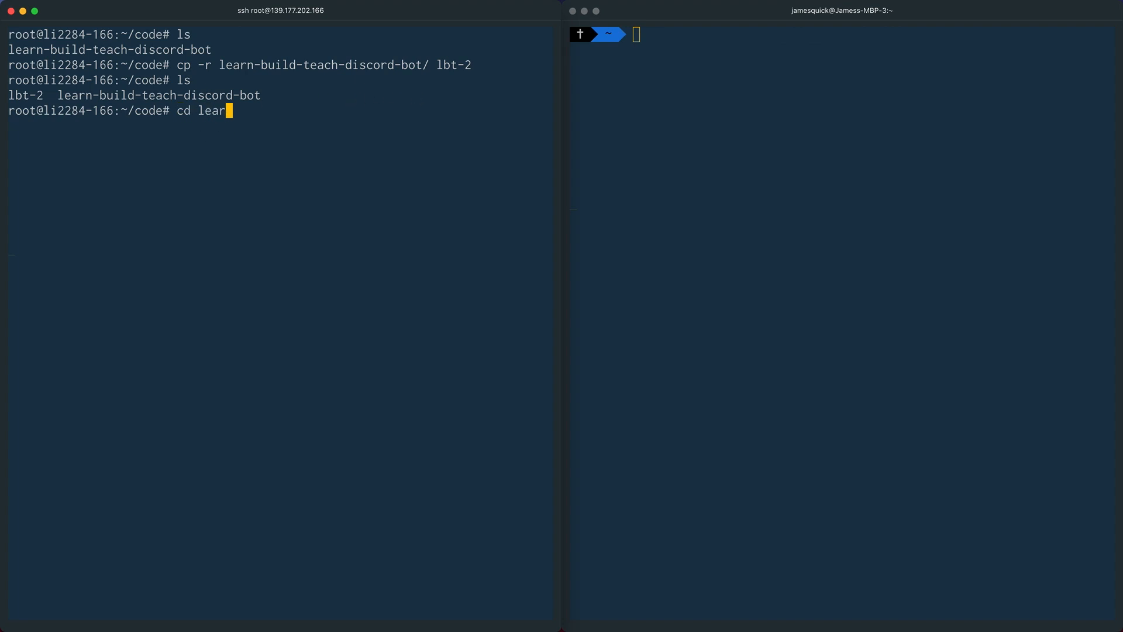
pyautogui.press('Return')
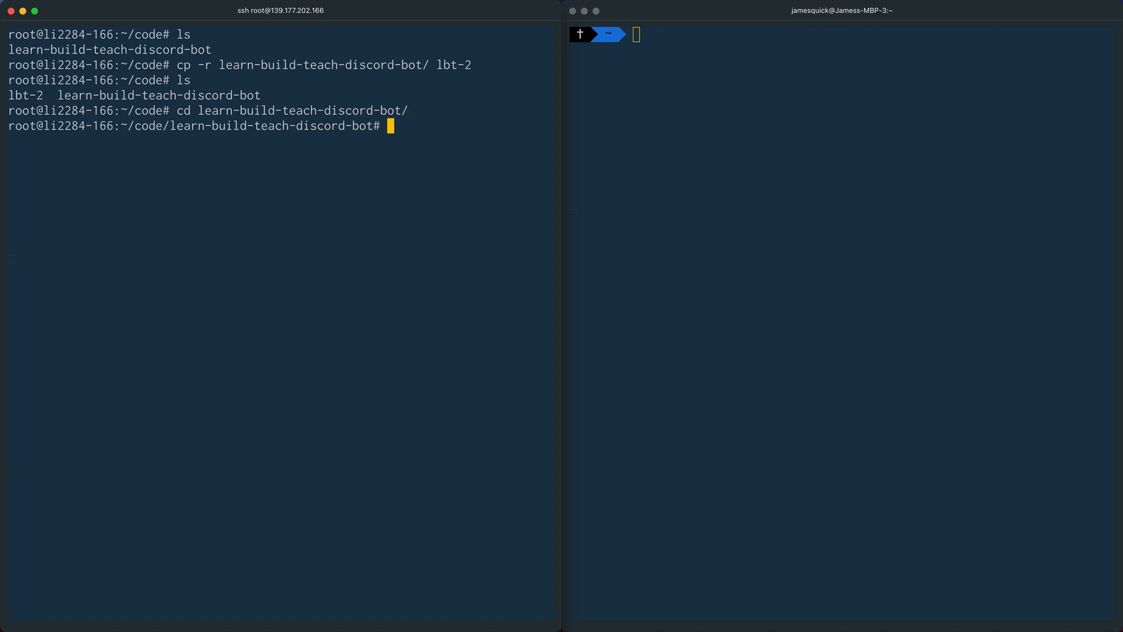
pyautogui.write('npm run start')
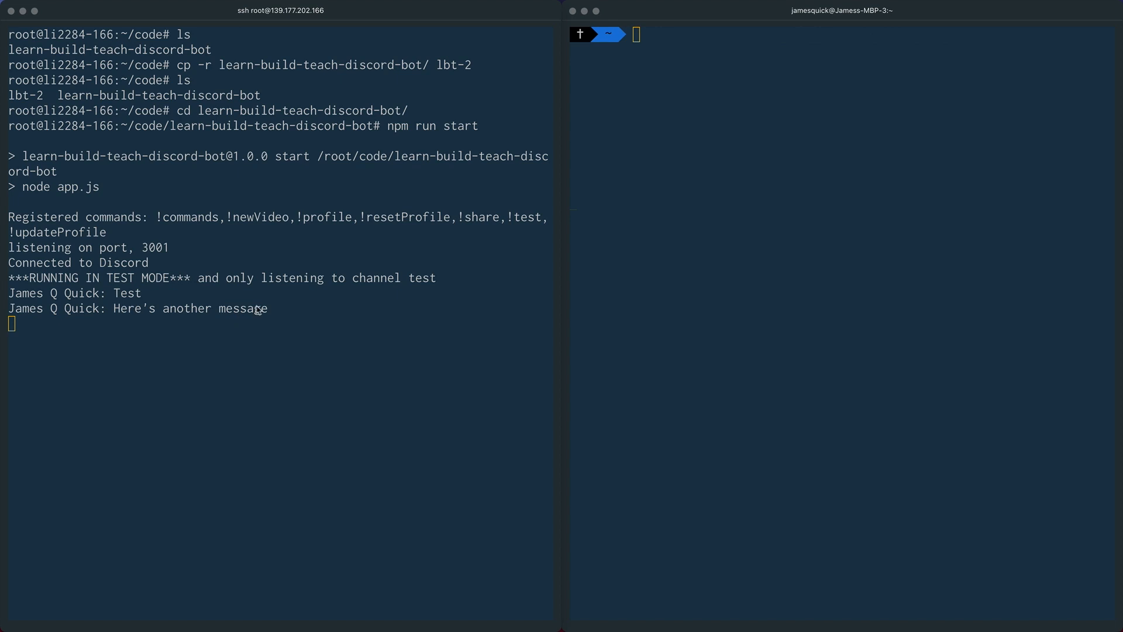
pyautogui.moveTo(198, 323)
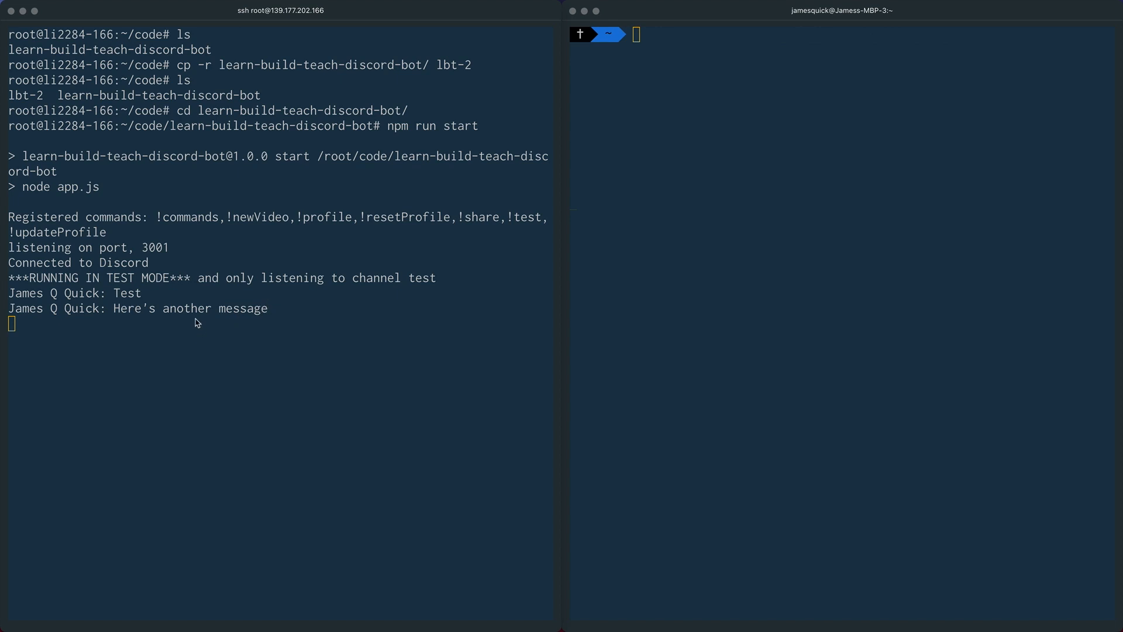
pyautogui.doubleClick(71, 247)
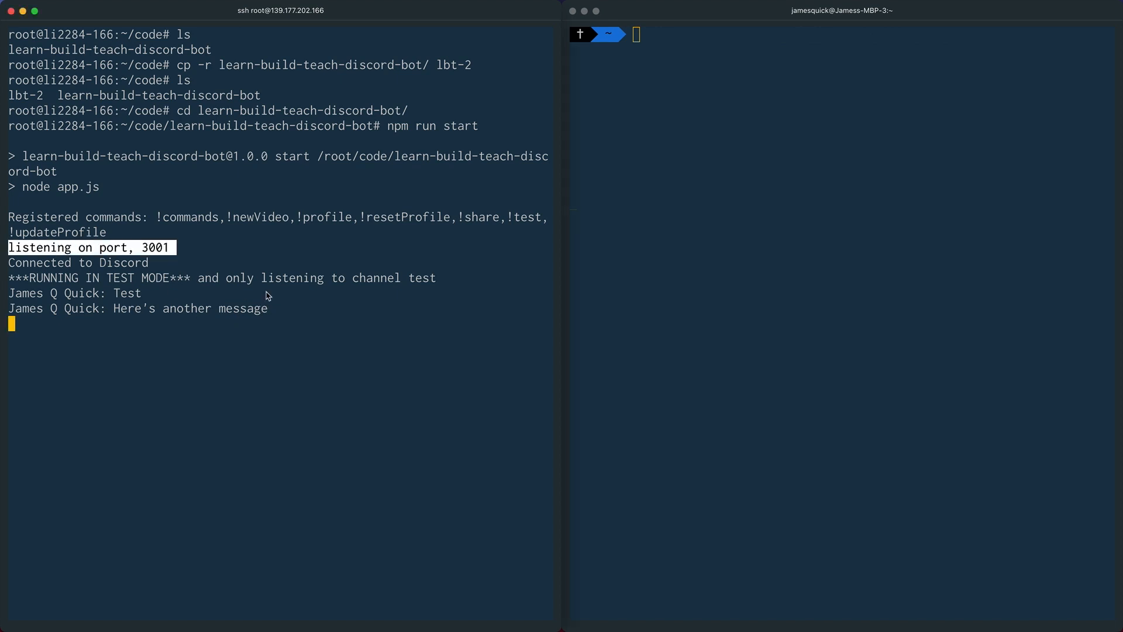
pyautogui.moveTo(288, 316)
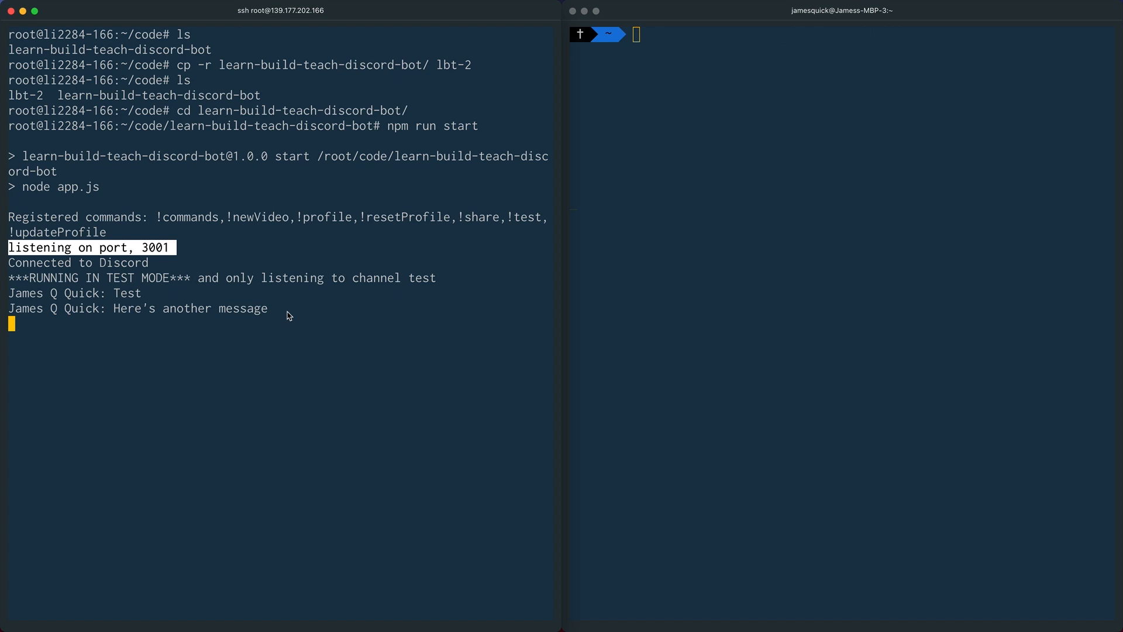
# In the second terminal, log into the server and move into code/lbt-2
pyautogui.click(713, 98)
pyautogui.write('cd')
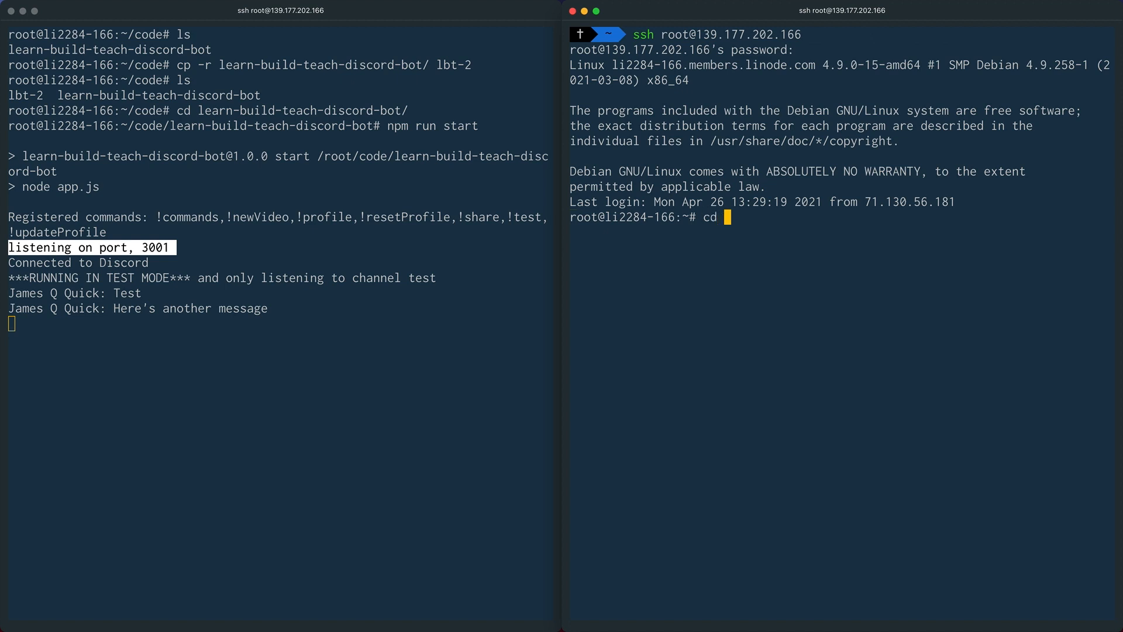
pyautogui.press('Return')
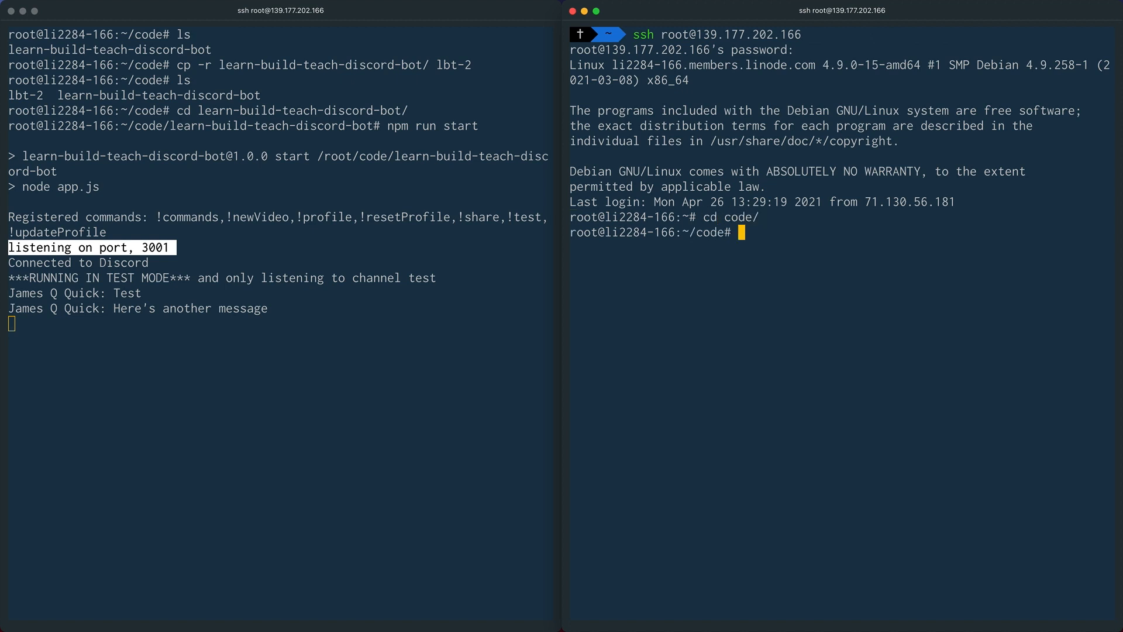
pyautogui.press('Return')
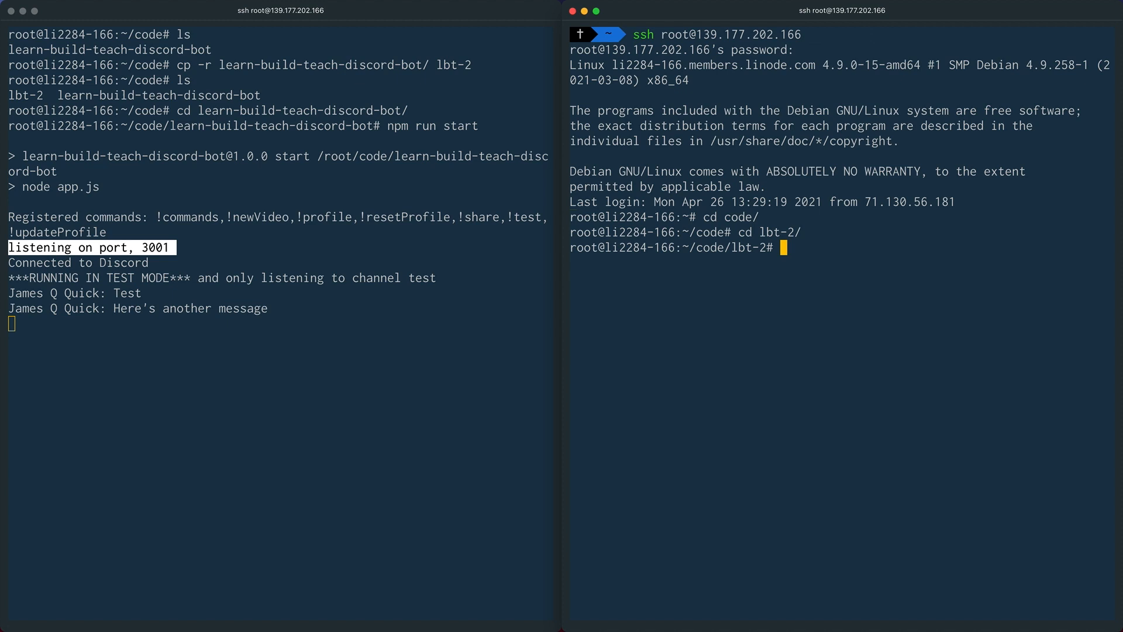
pyautogui.moveTo(812, 252)
pyautogui.write('vi .env')
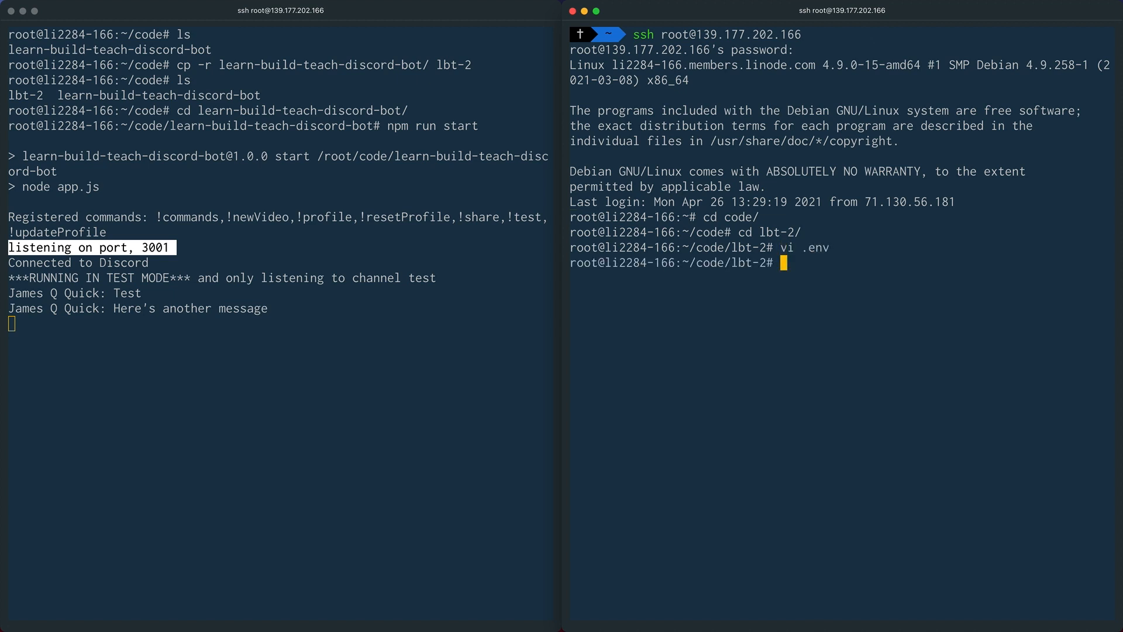
# Start the lbt-2 copy with npm run start and mark port 3001 in the EADDRINUSE error
pyautogui.write('npm run start')
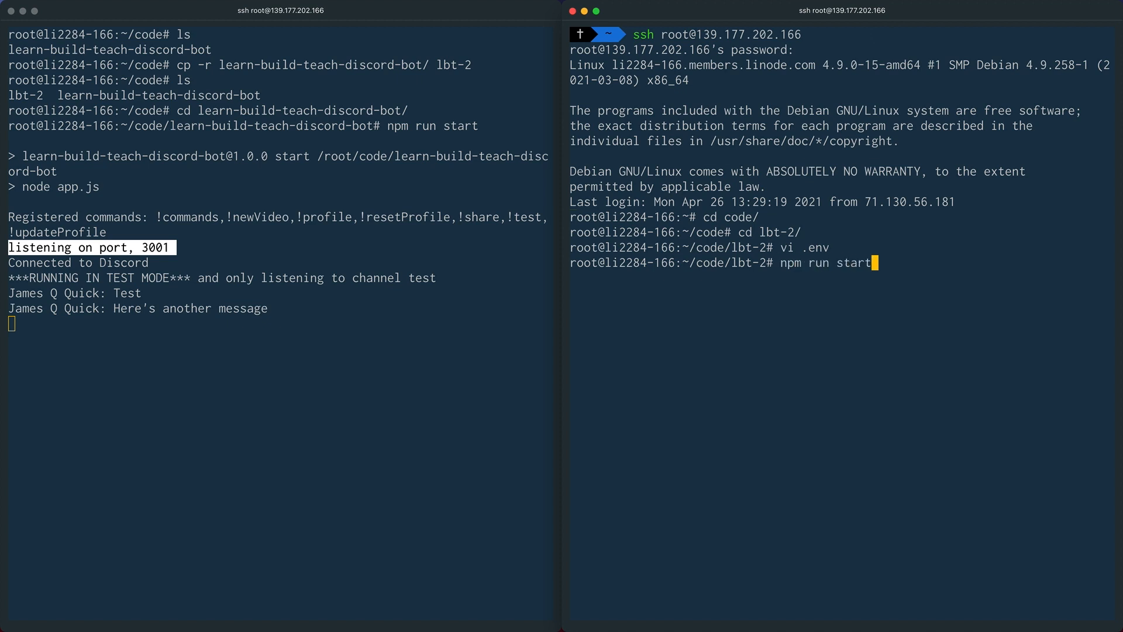
pyautogui.press('Return')
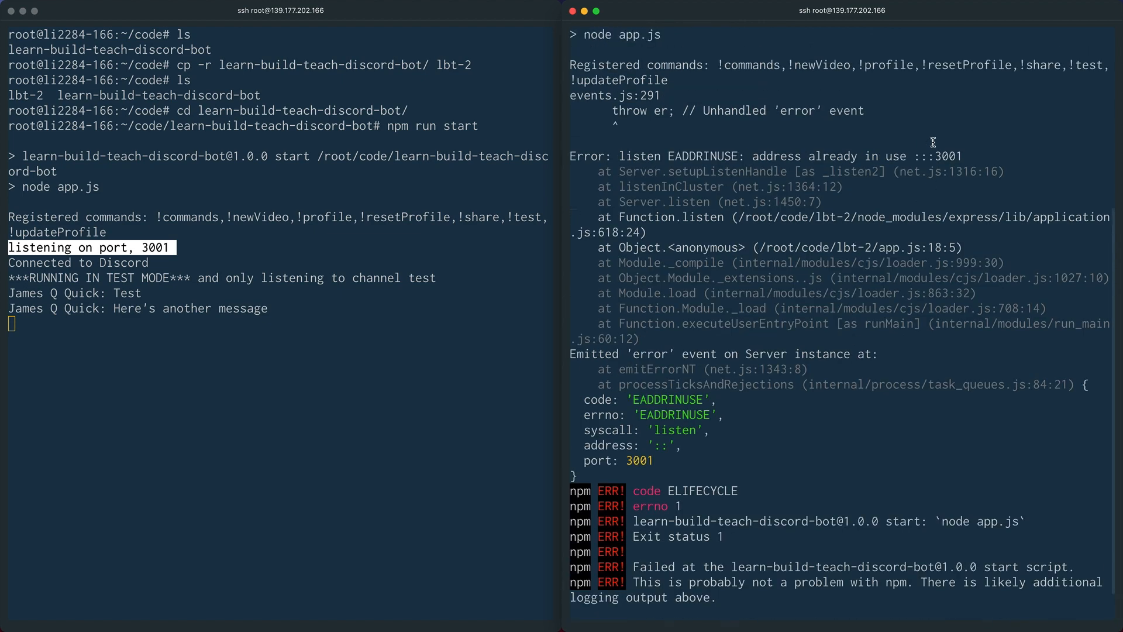
pyautogui.doubleClick(953, 155)
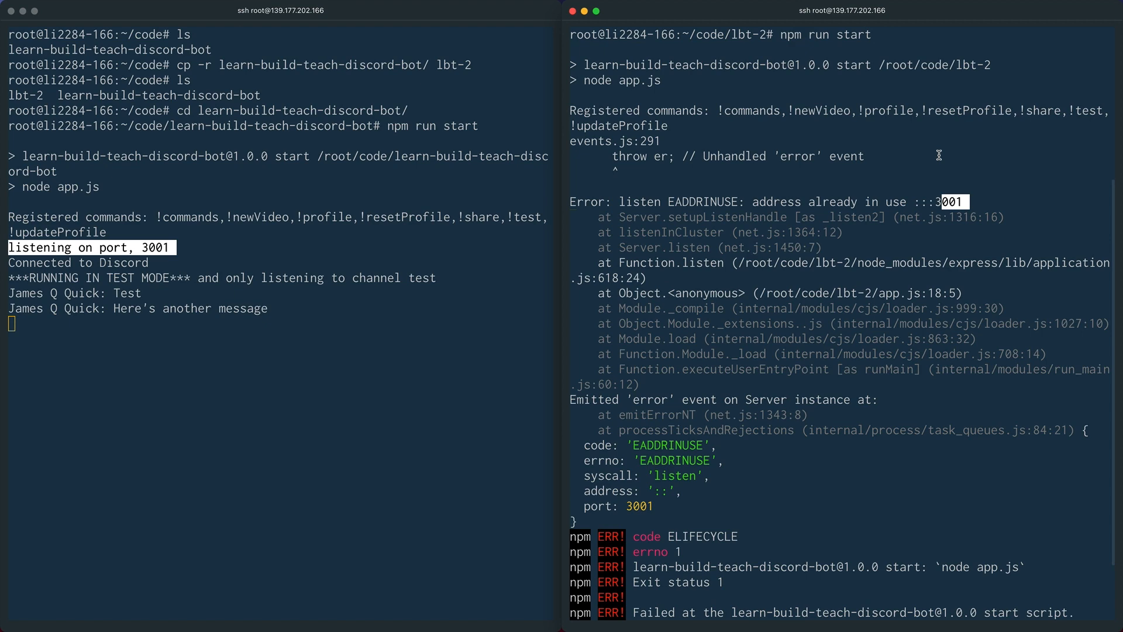
# In GitHub's app.js, highlight process.env.PORT and its 3000 fallback on line 16
pyautogui.click(213, 14)
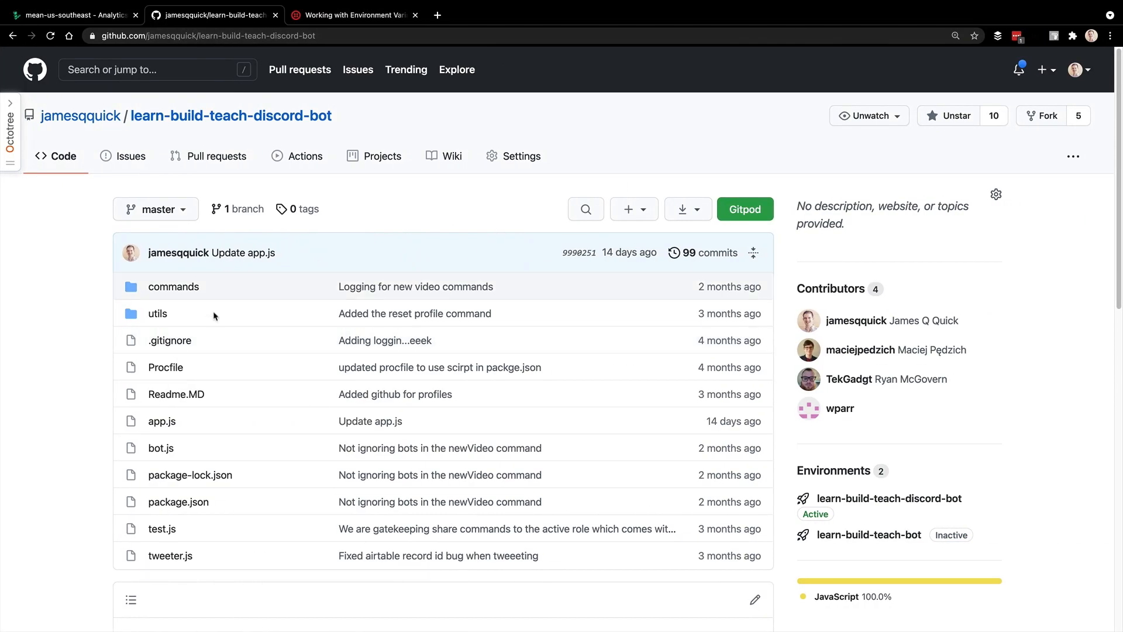
pyautogui.moveTo(161, 420)
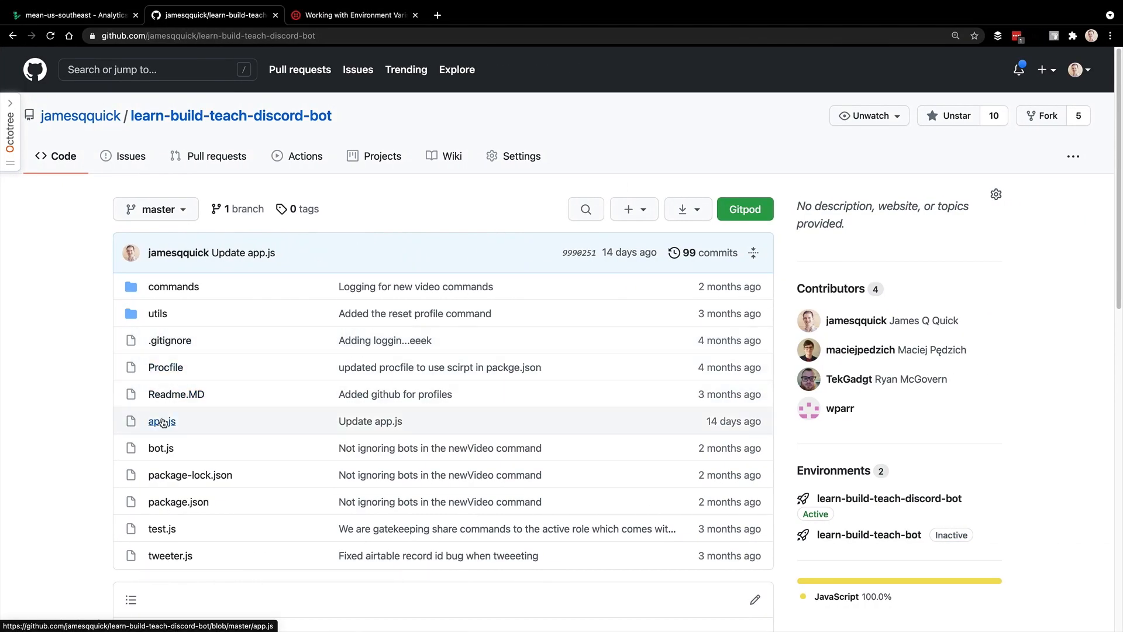
pyautogui.click(162, 422)
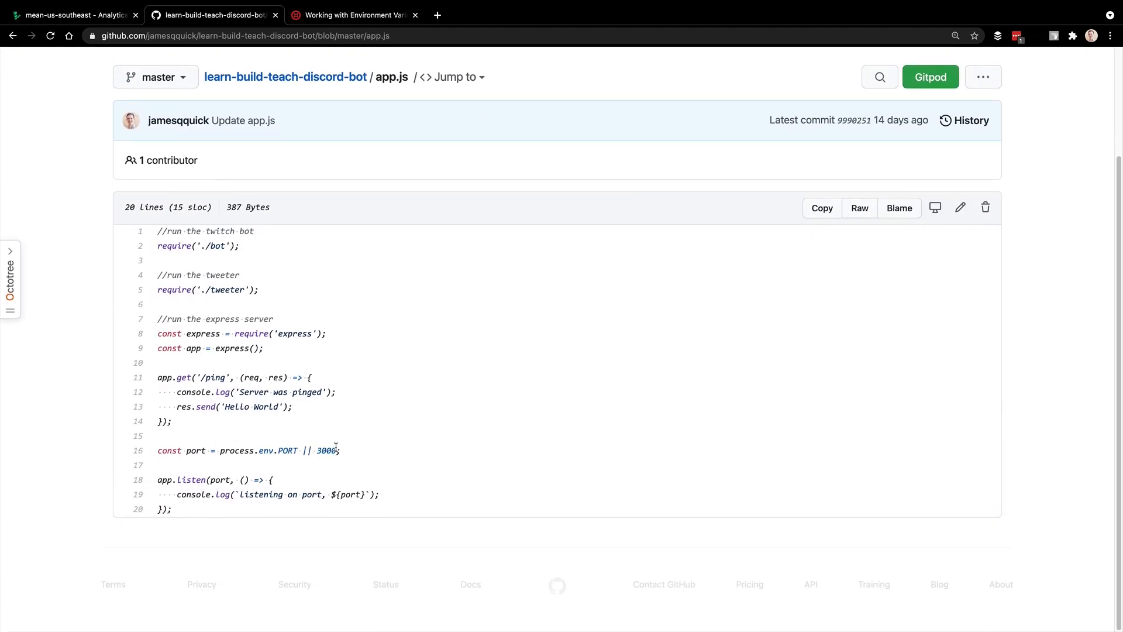
pyautogui.doubleClick(287, 449)
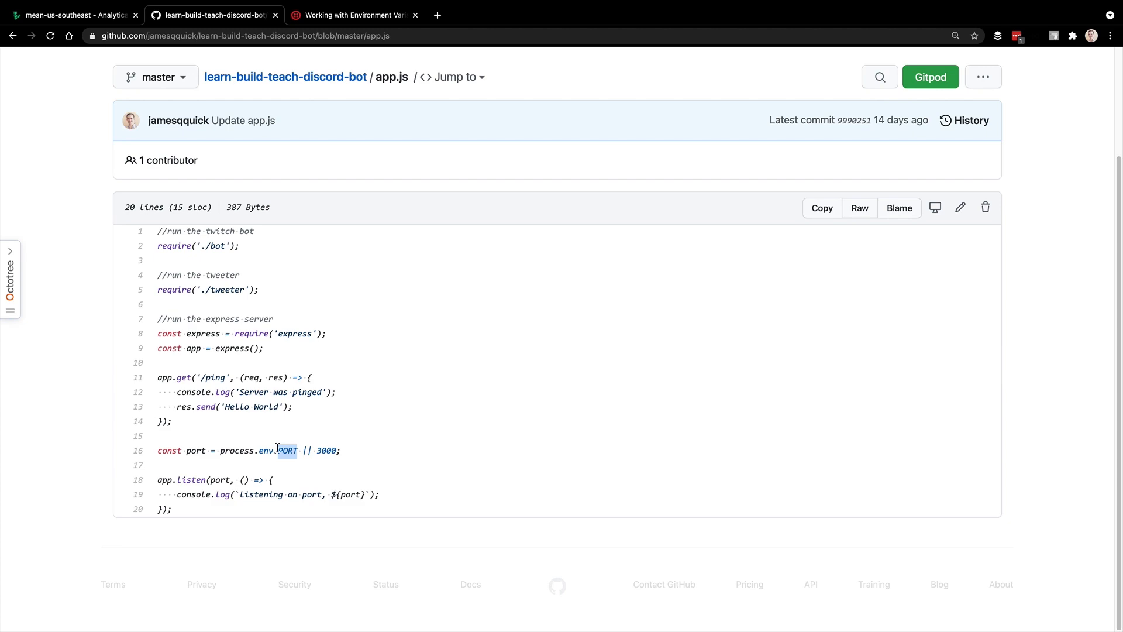
pyautogui.doubleClick(324, 451)
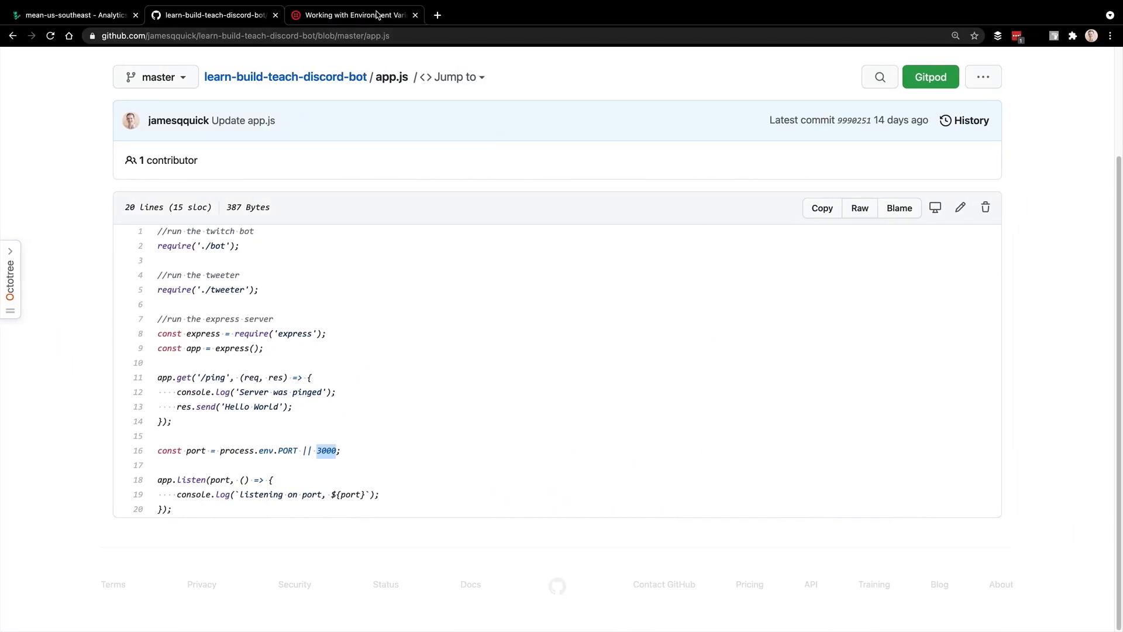
# Show the Twilio 'Working with Environment Variables in Node.js' article
pyautogui.click(351, 15)
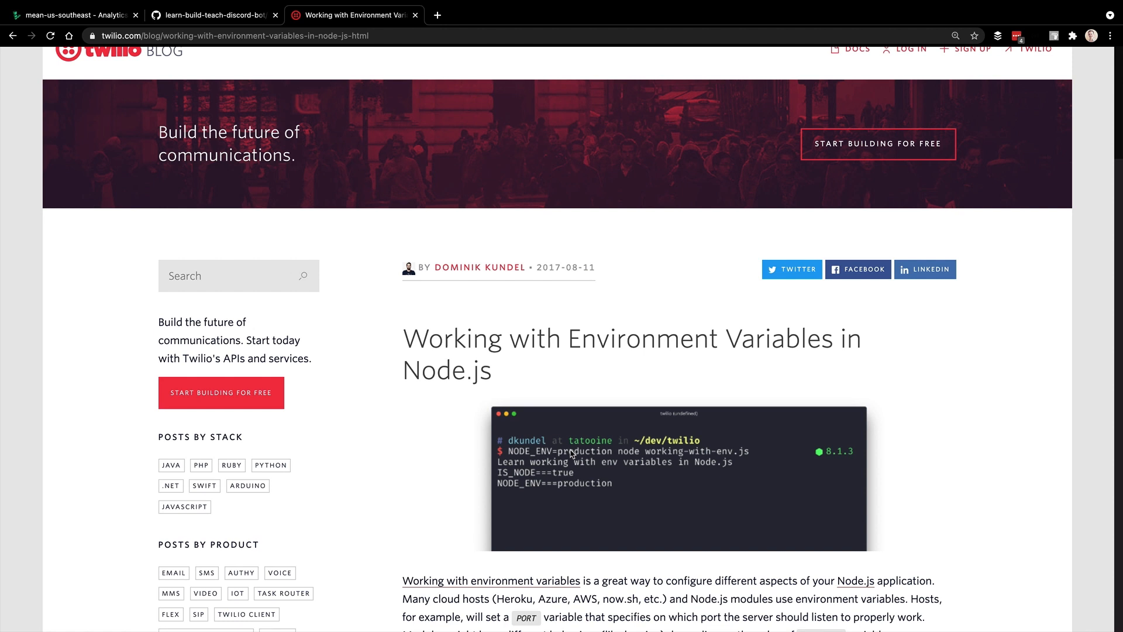
pyautogui.moveTo(693, 457)
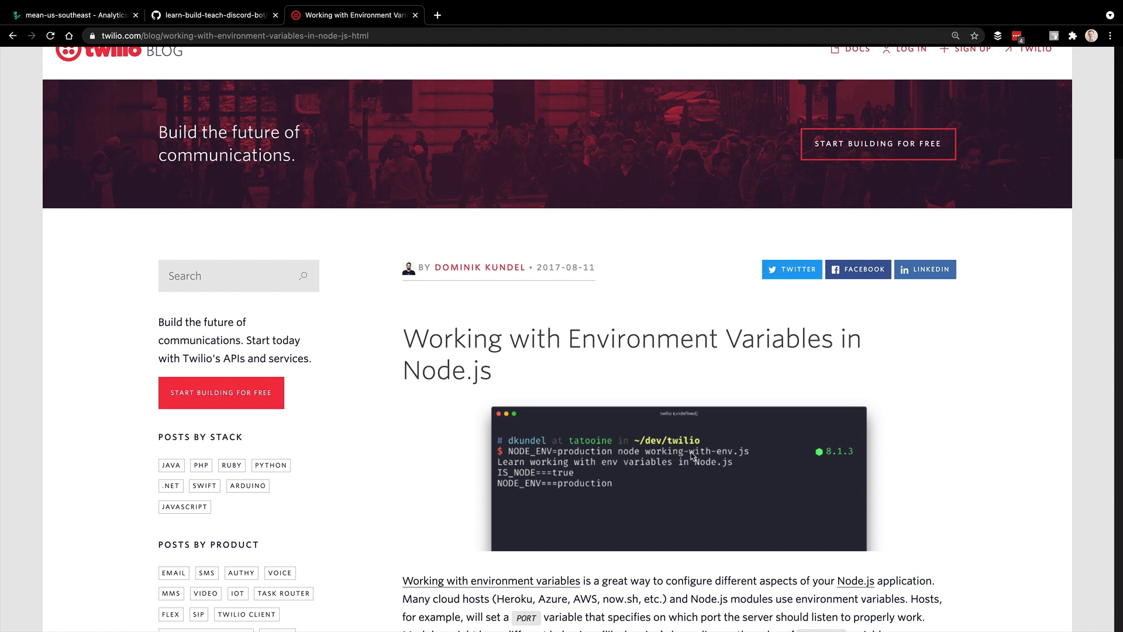
pyautogui.moveTo(547, 465)
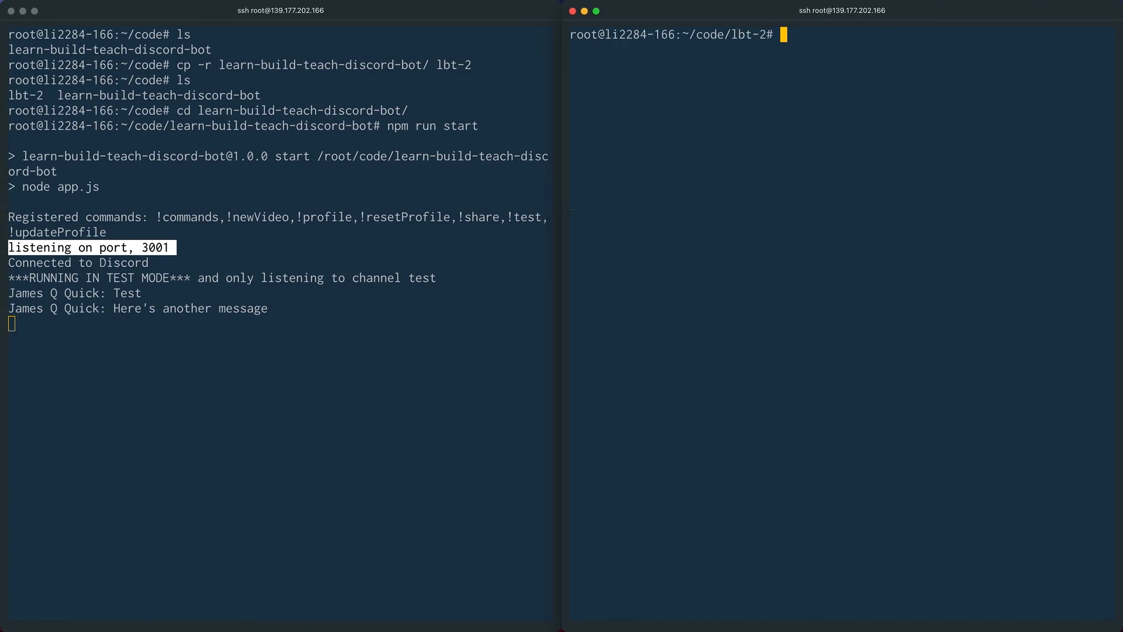
# Run PORT=3002 npm run start so the lbt-2 bot listens on port 3002
pyautogui.write('PORT=')
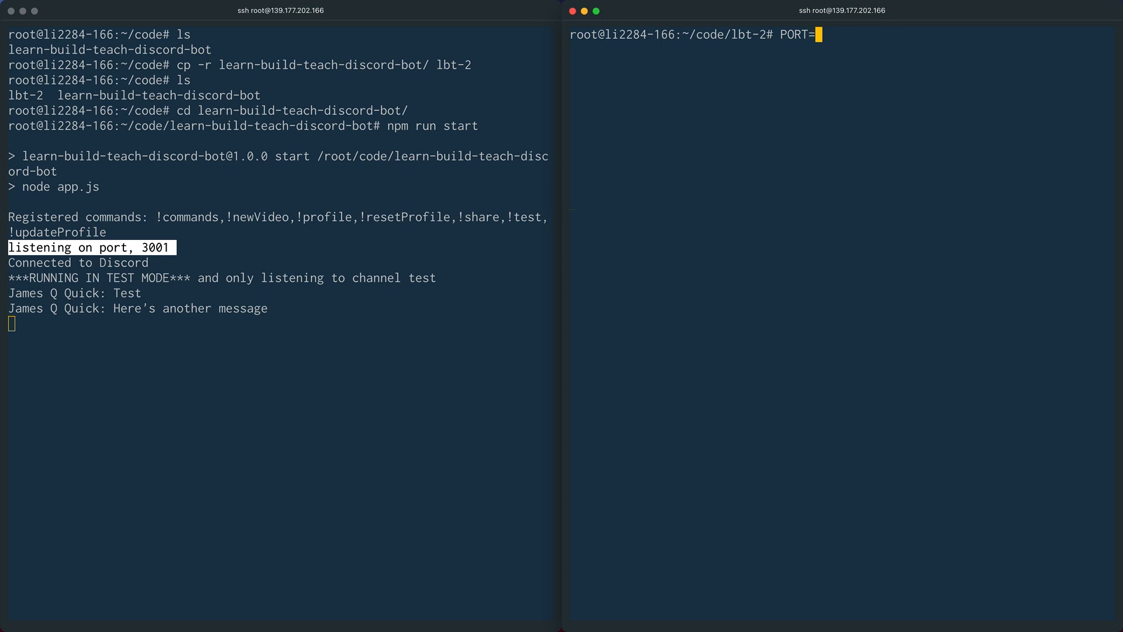
pyautogui.write('3002 npm')
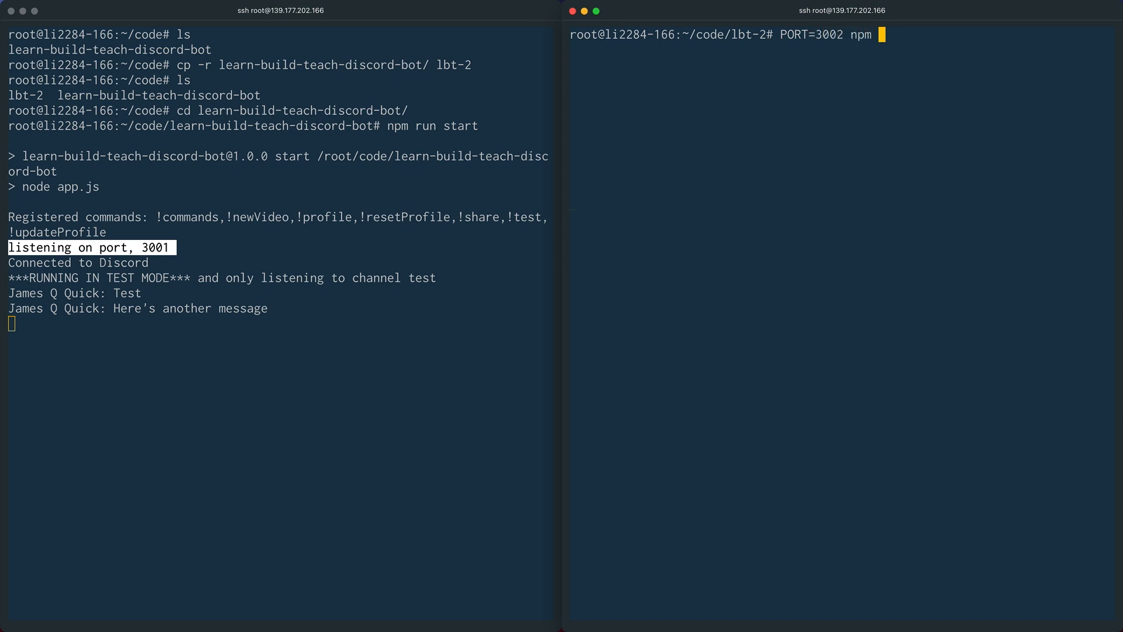
pyautogui.write('run staRT')
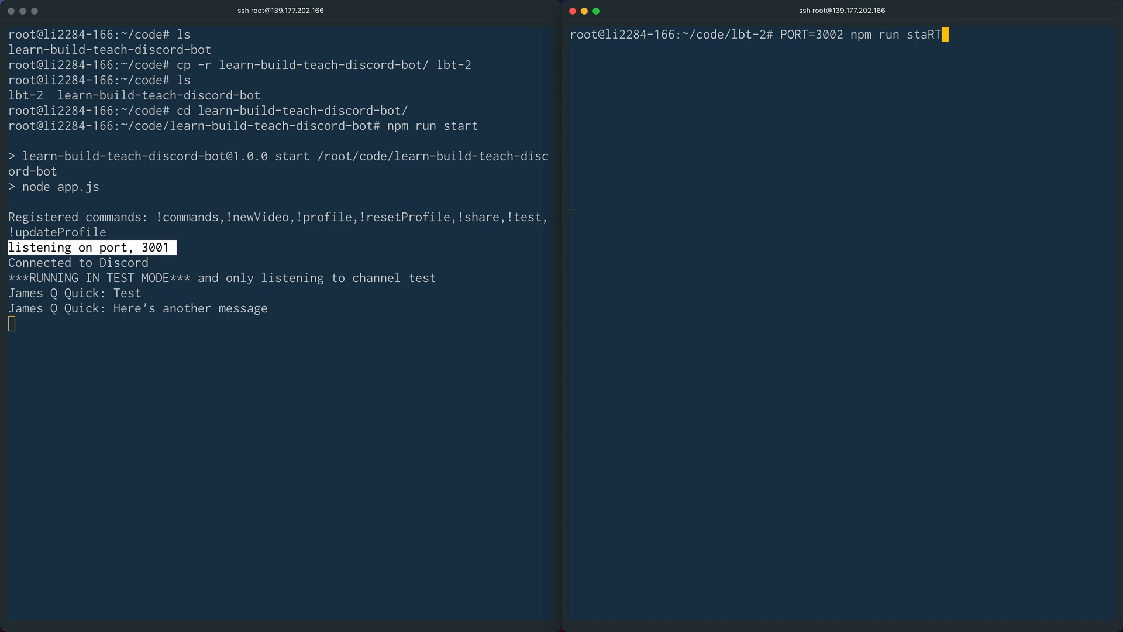
pyautogui.write('start')
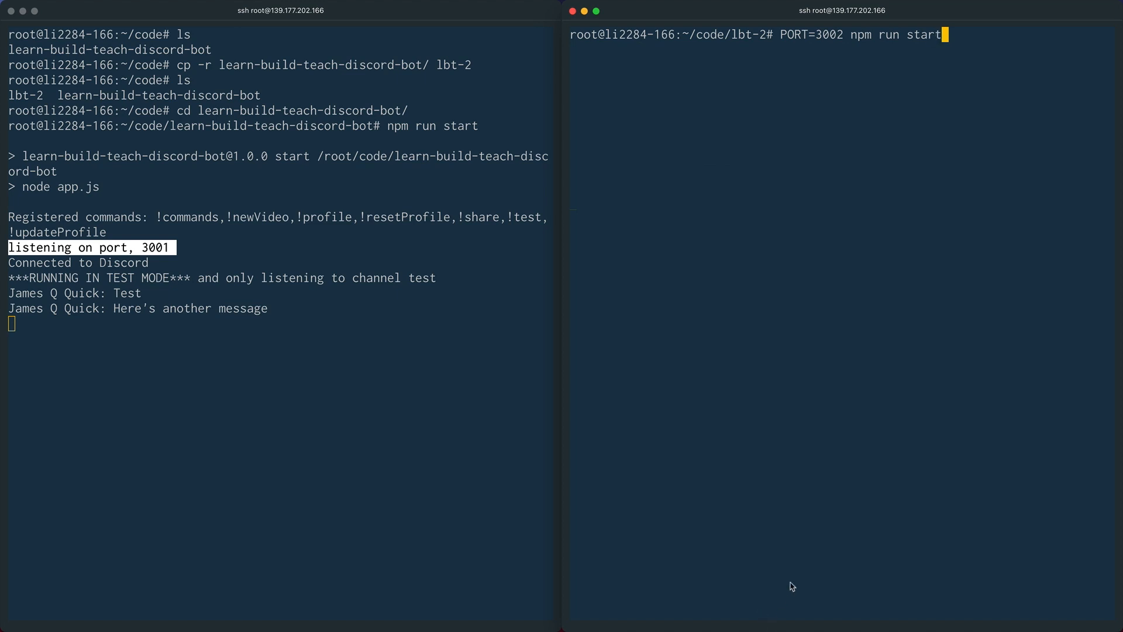
pyautogui.moveTo(862, 47)
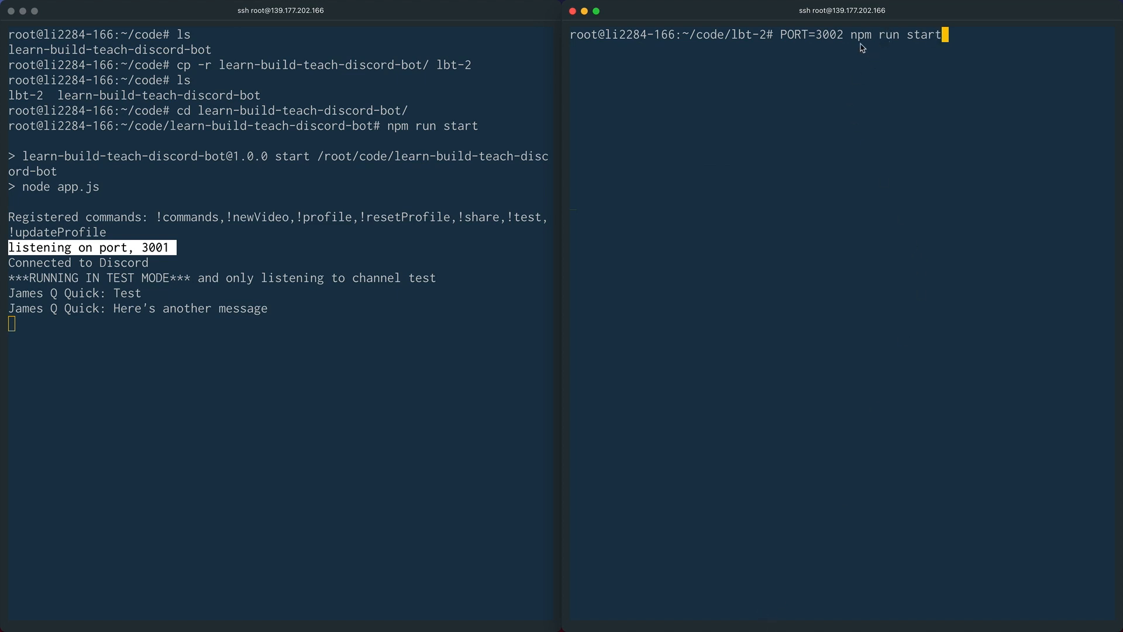
pyautogui.press('Return')
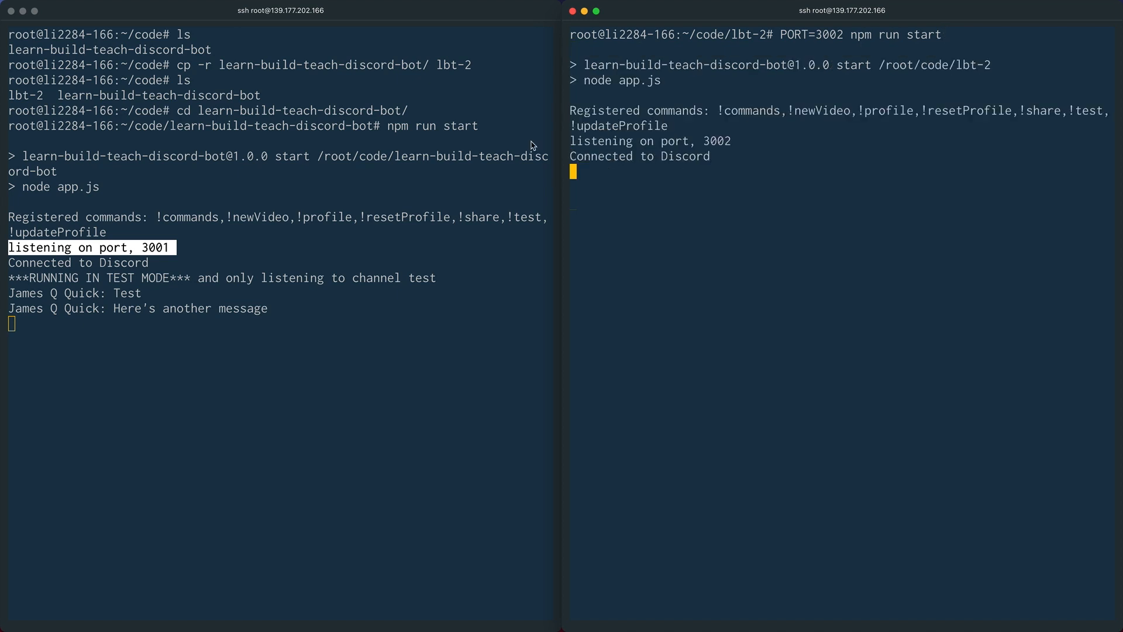
pyautogui.moveTo(143, 262)
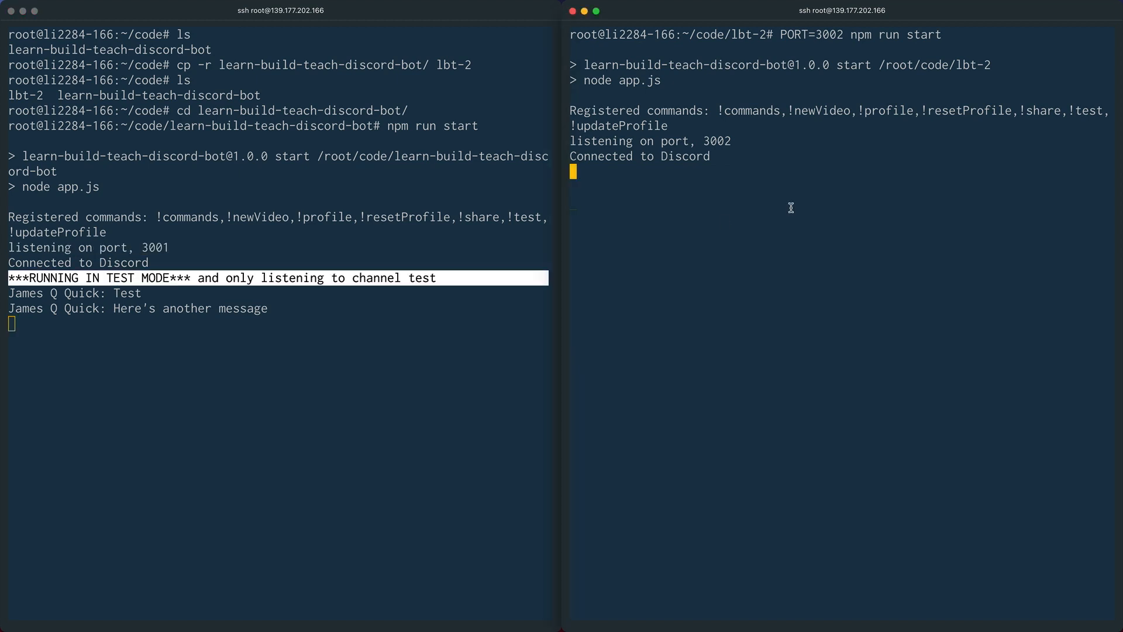
pyautogui.moveTo(714, 127)
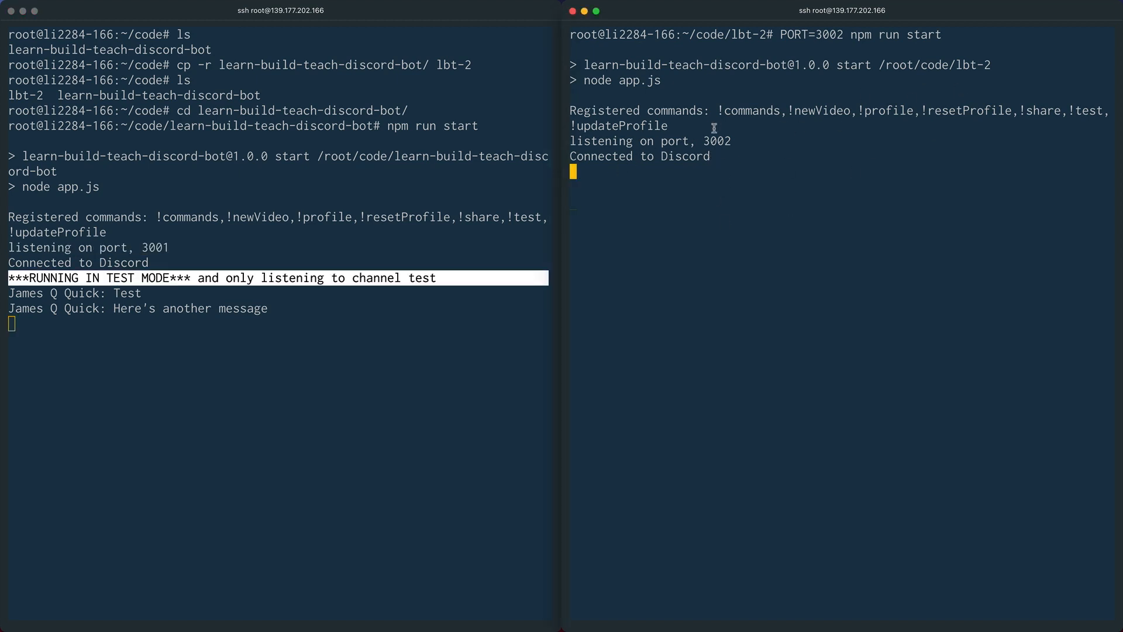
pyautogui.moveTo(659, 329)
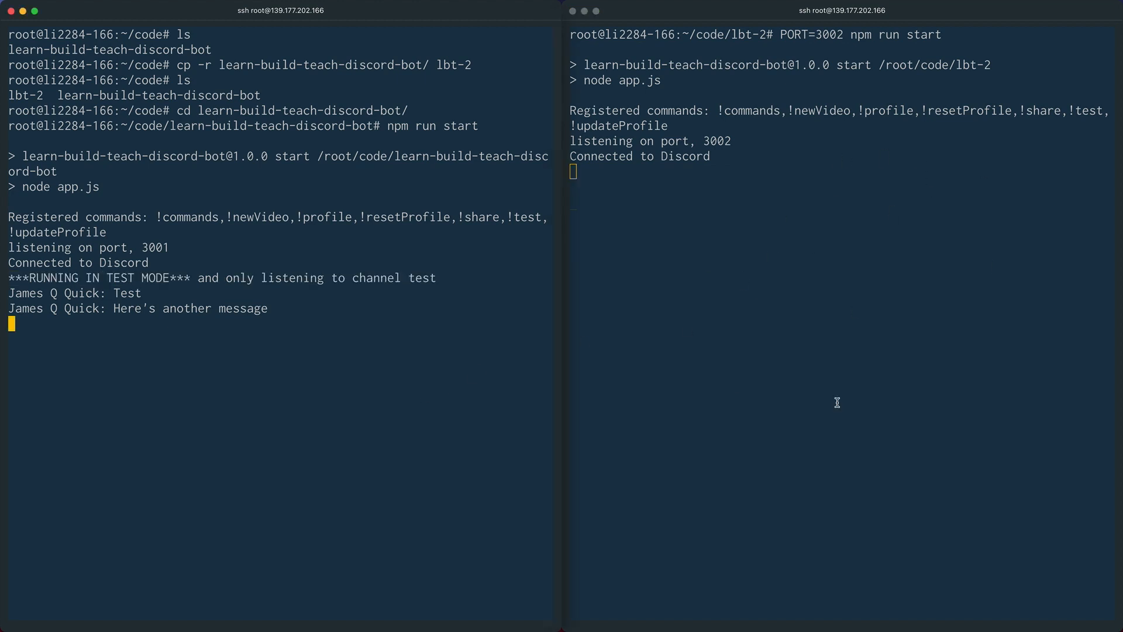
pyautogui.moveTo(753, 306)
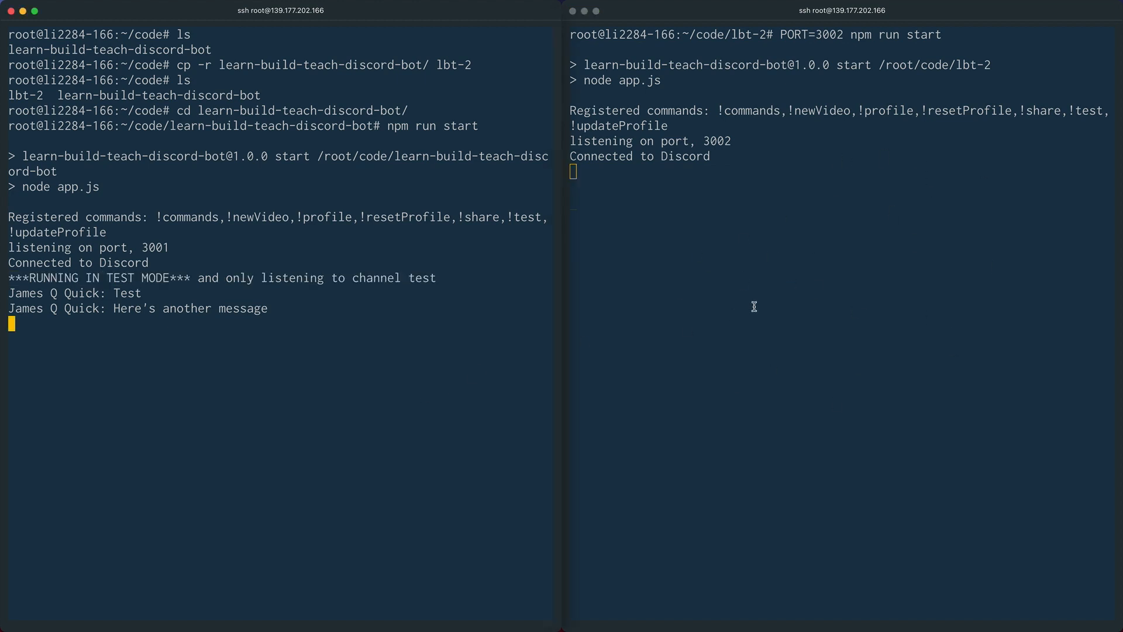
pyautogui.moveTo(844, 207)
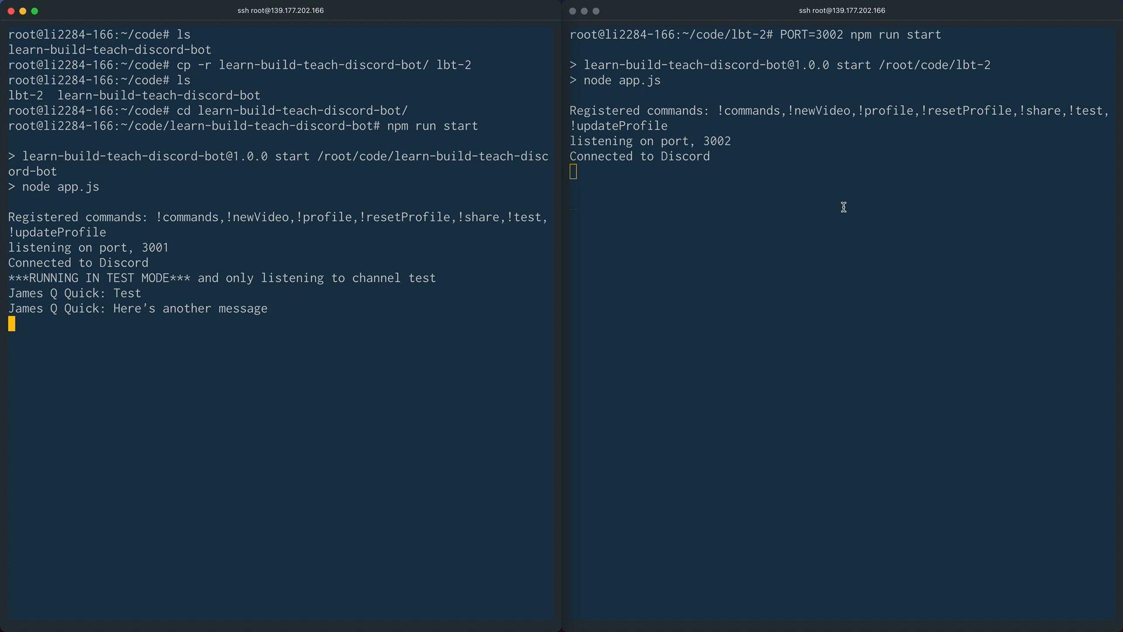
pyautogui.moveTo(167, 312)
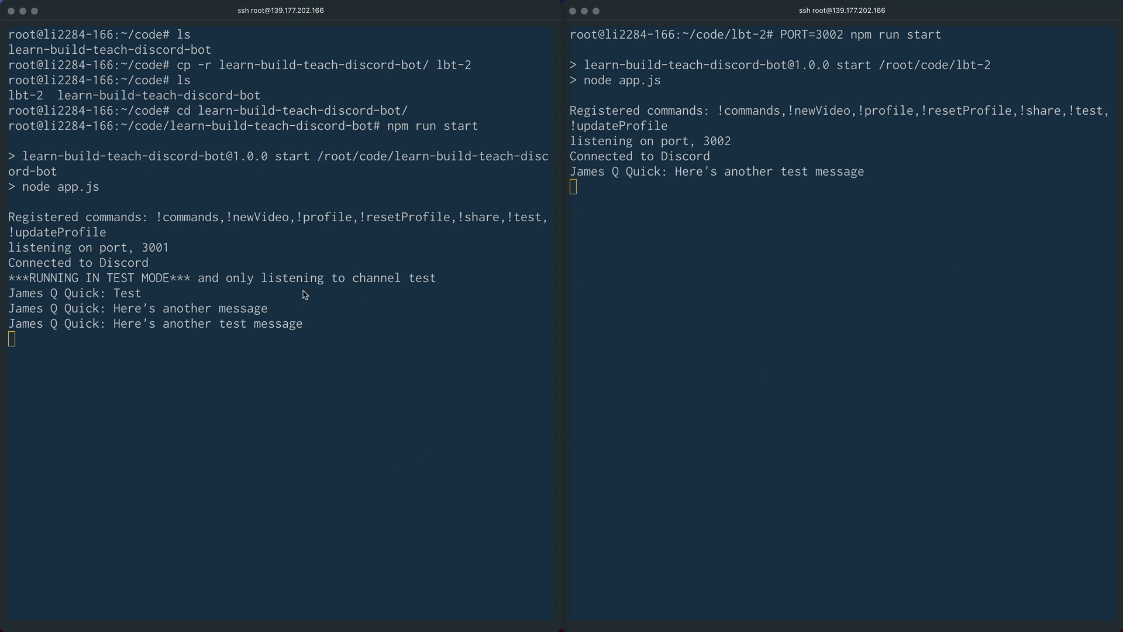
pyautogui.moveTo(256, 355)
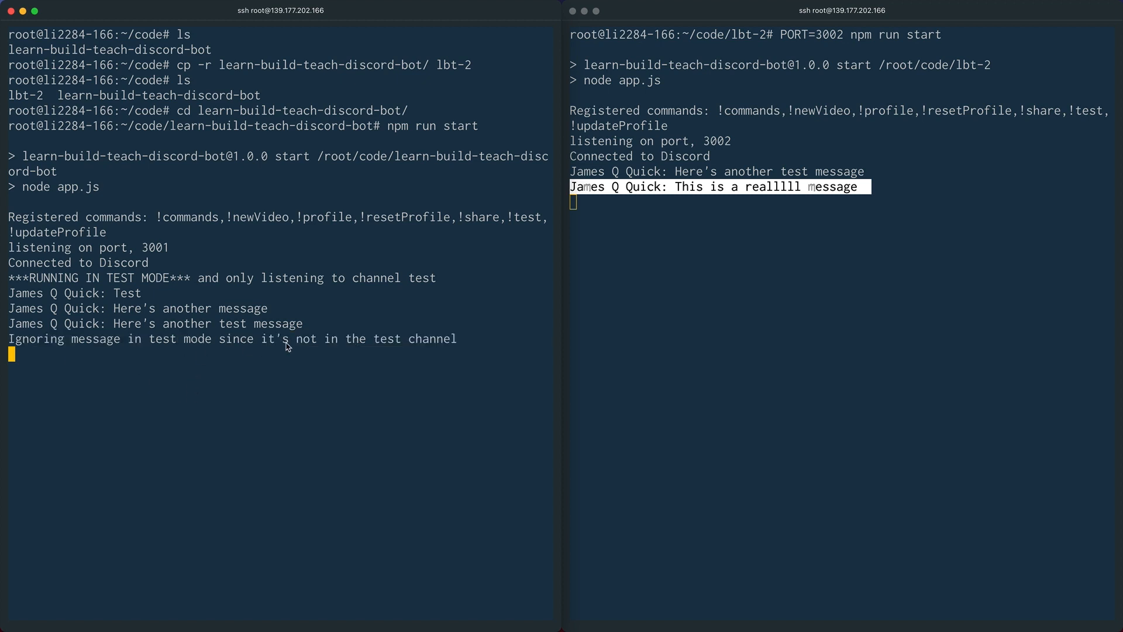
pyautogui.moveTo(751, 313)
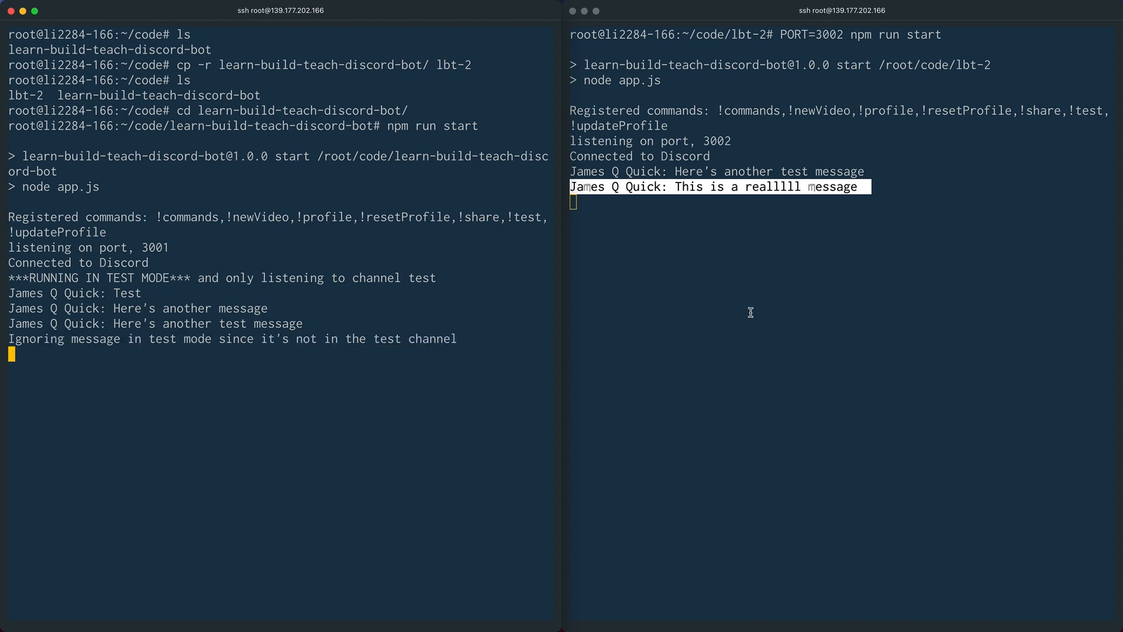
pyautogui.moveTo(319, 341)
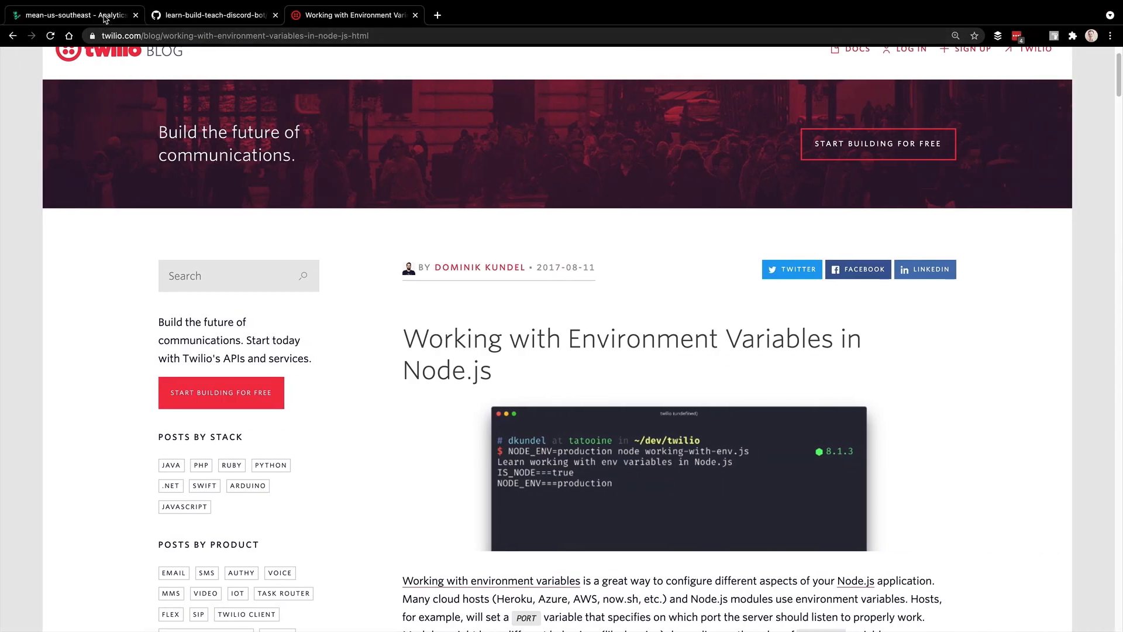
# Return to the Linode server dashboard after both instances log the Discord messages
pyautogui.click(72, 14)
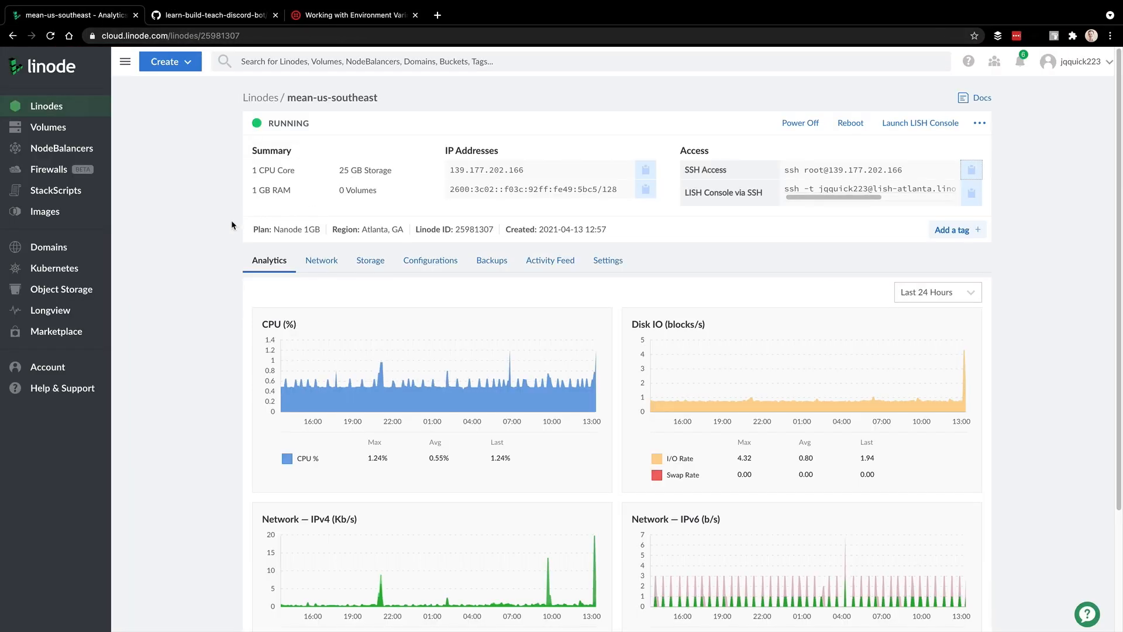